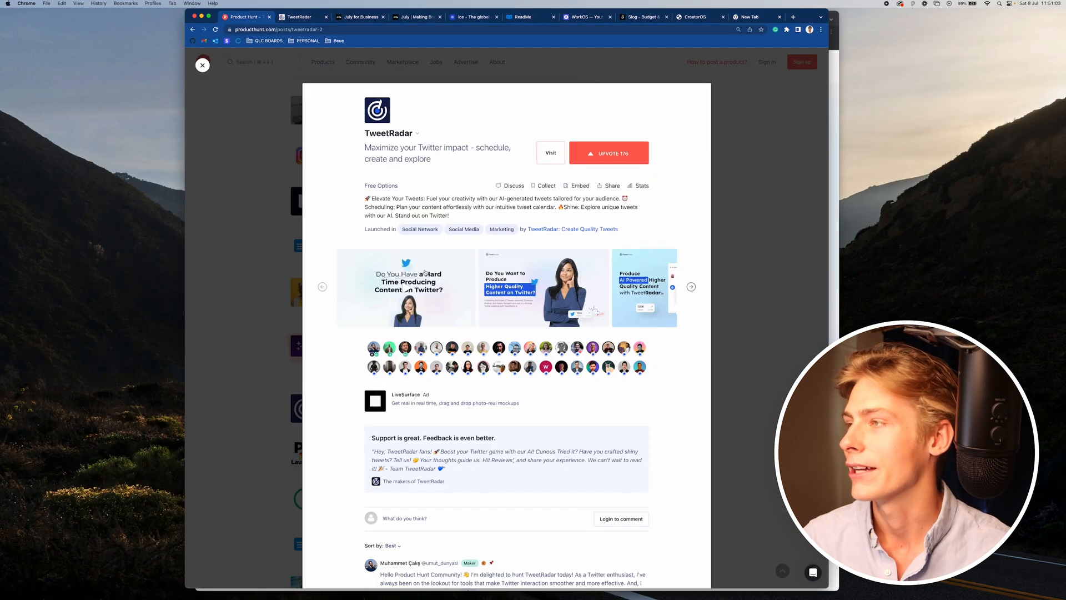
# Step: Close the TweetRadar product modal and return to the Product Hunt July 7 launch feed
pyautogui.click(202, 64)
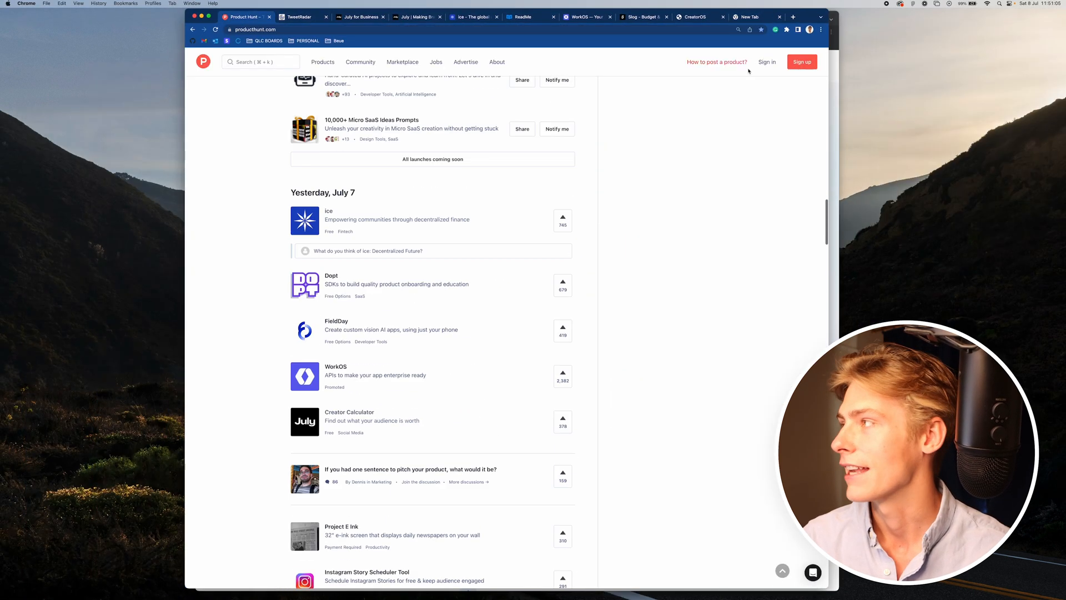
pyautogui.click(298, 16)
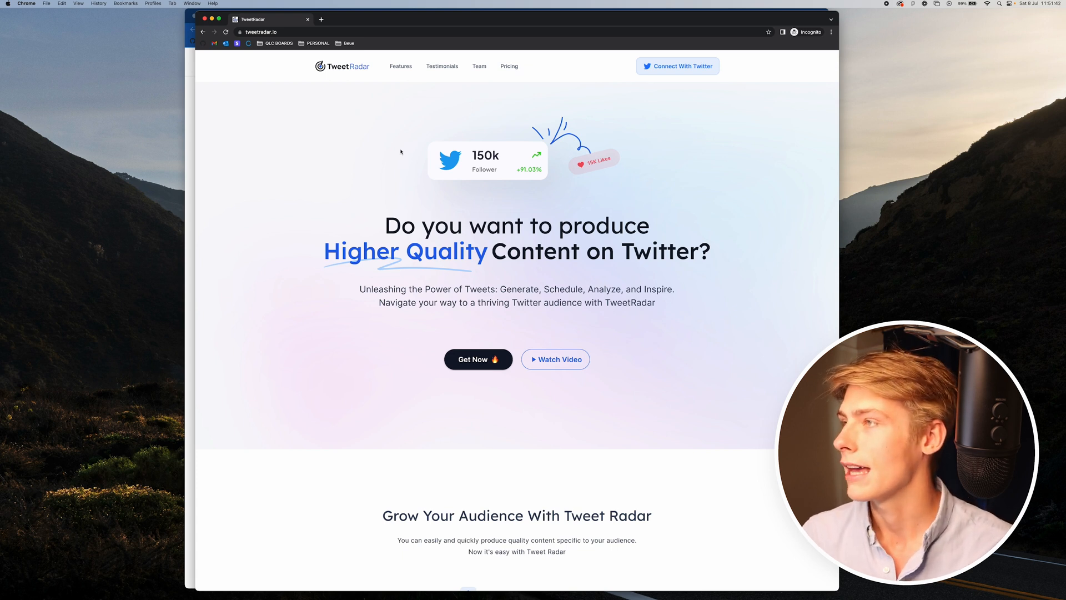
pyautogui.click(245, 17)
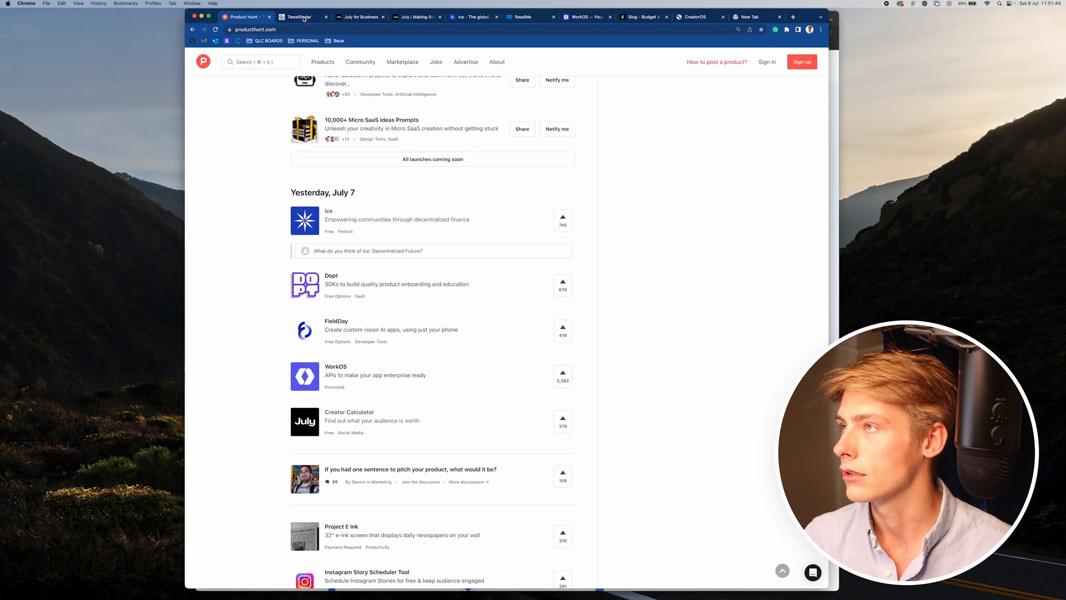
# Step: Review the TweetRadar dashboard and pricing, then surface the tweetradar.io landing page hero
pyautogui.click(298, 16)
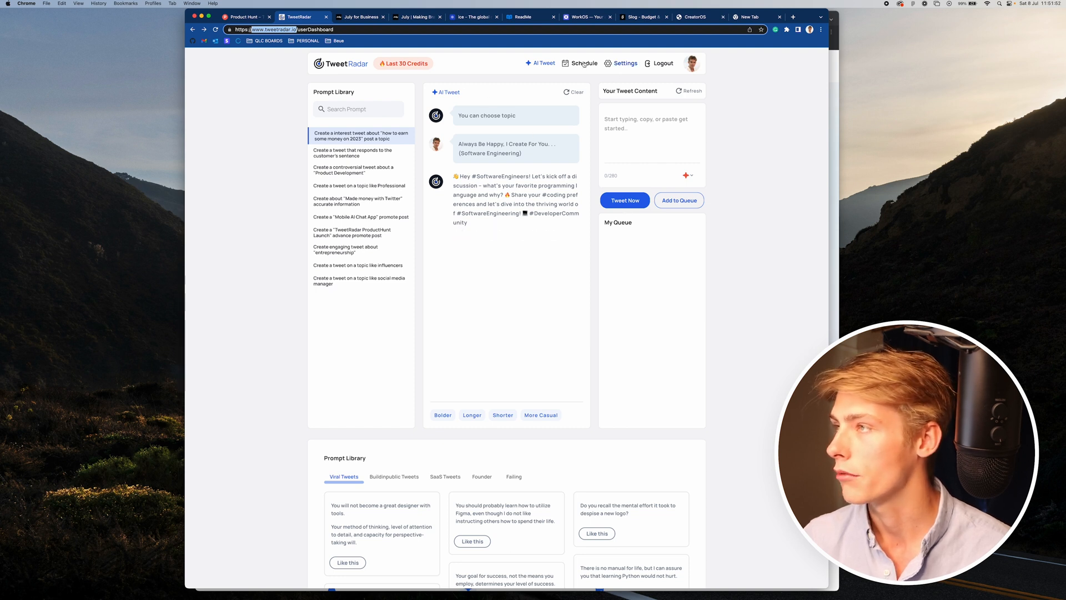
pyautogui.moveTo(362, 41)
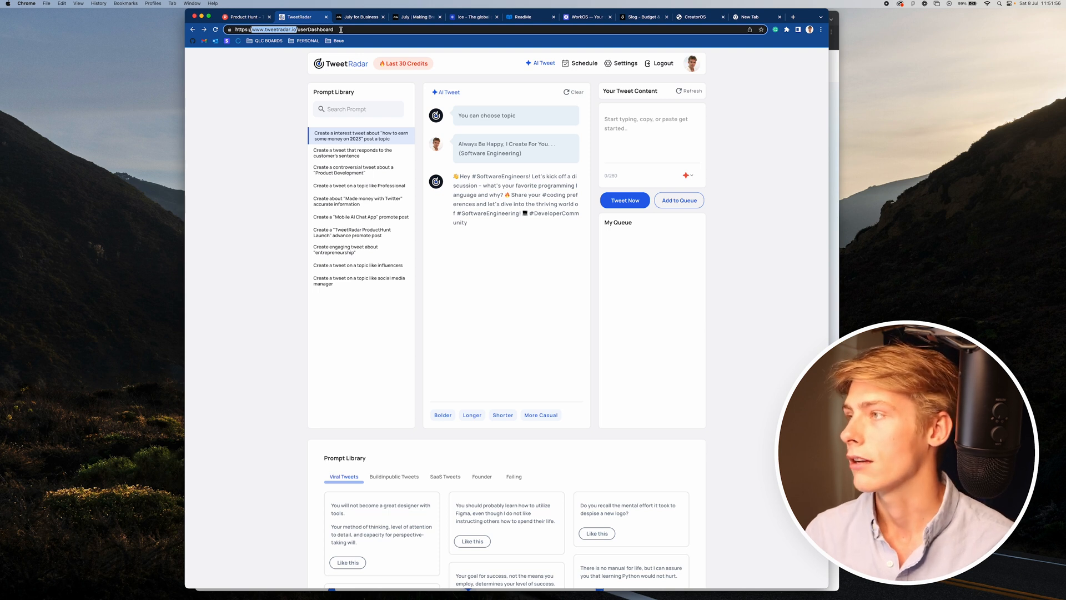
pyautogui.moveTo(435, 50)
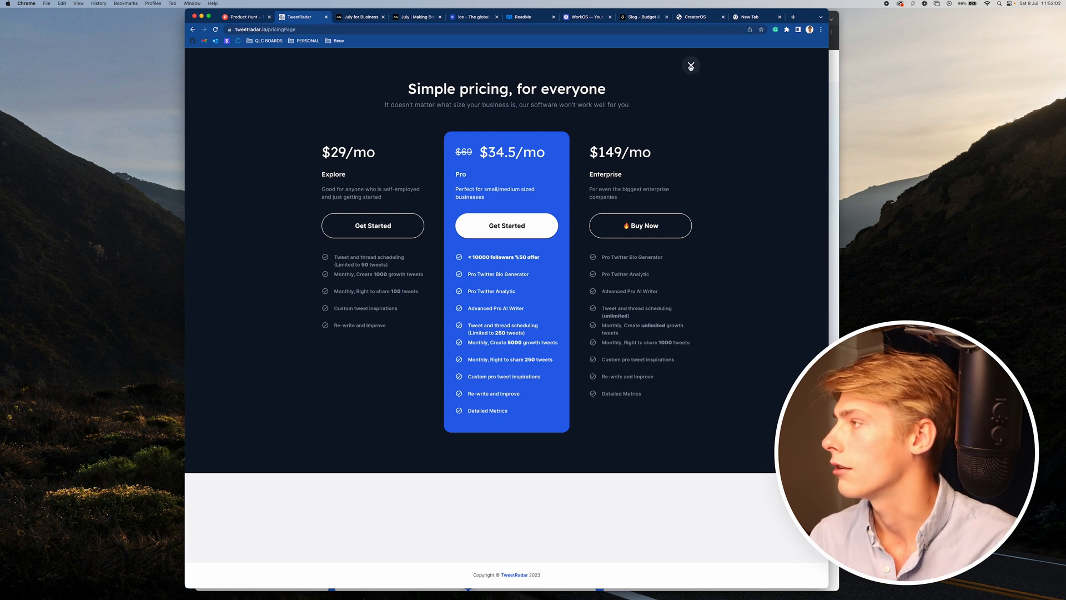
pyautogui.click(690, 65)
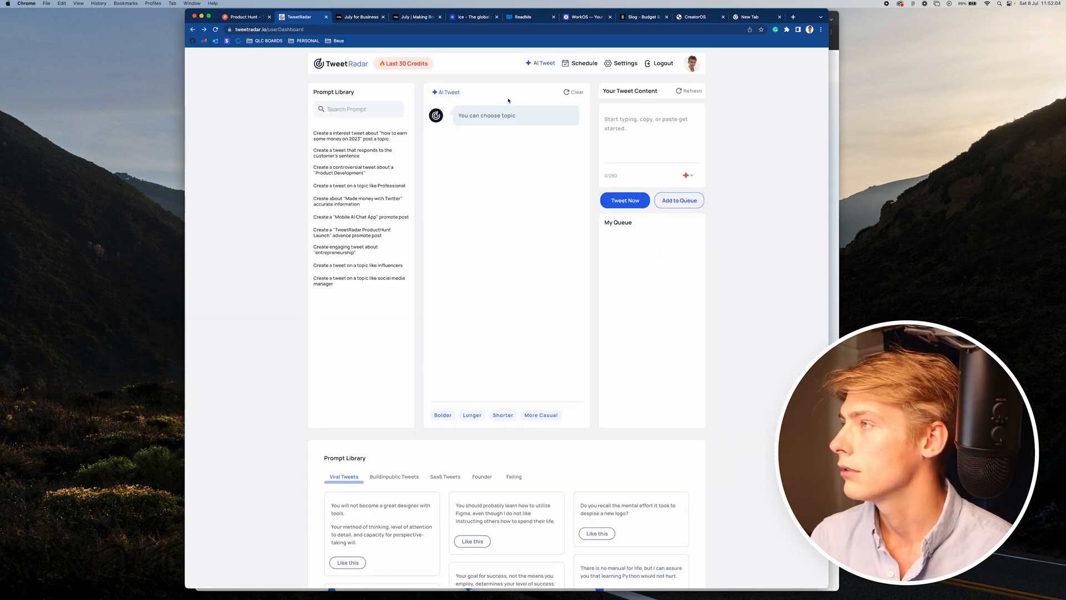
pyautogui.click(360, 17)
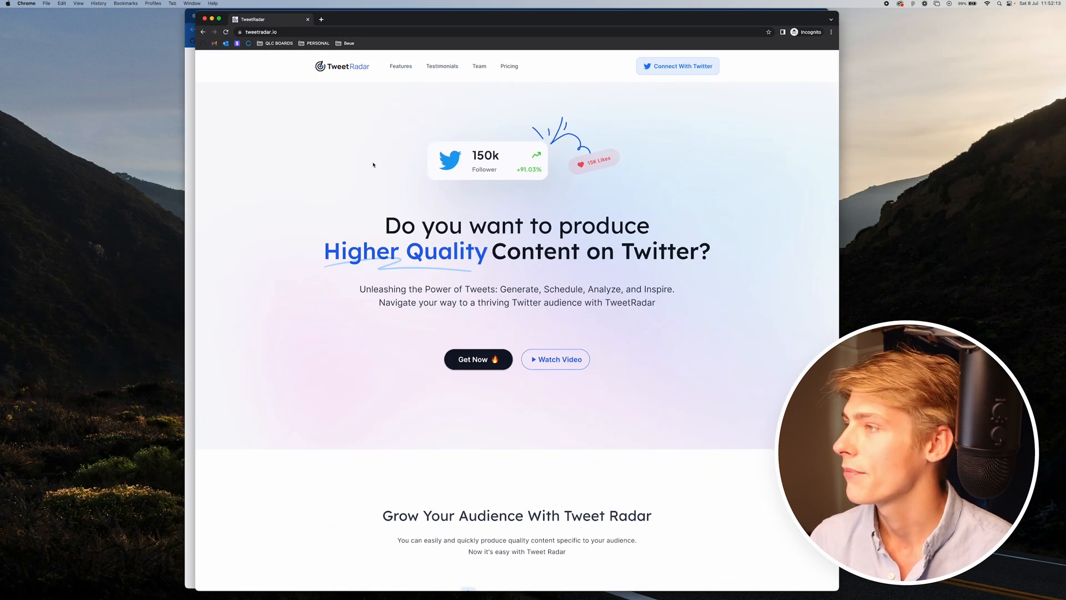
pyautogui.scroll(-3)
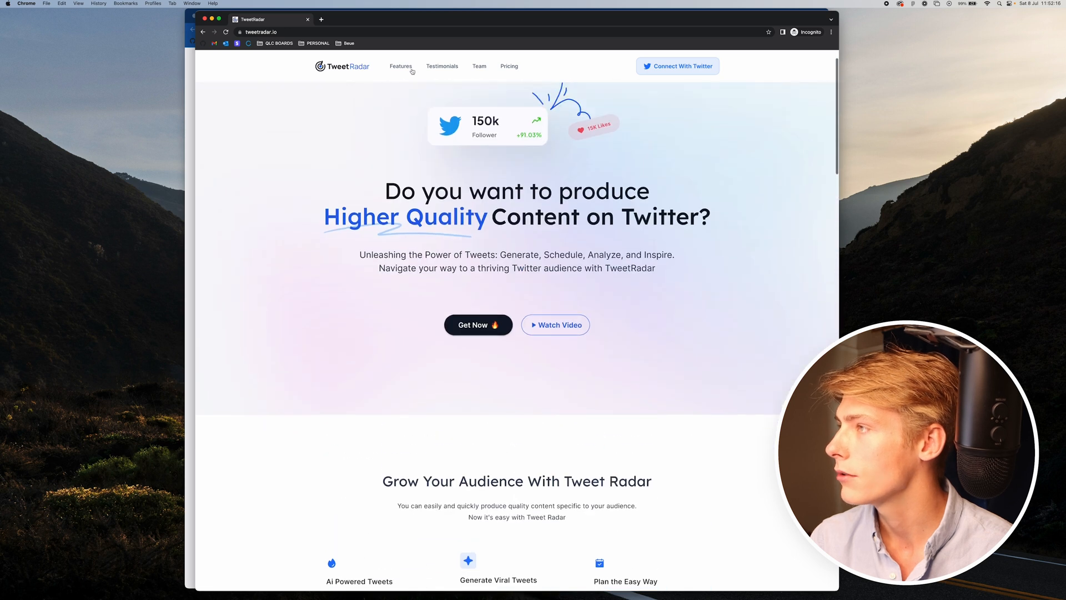
pyautogui.scroll(-3)
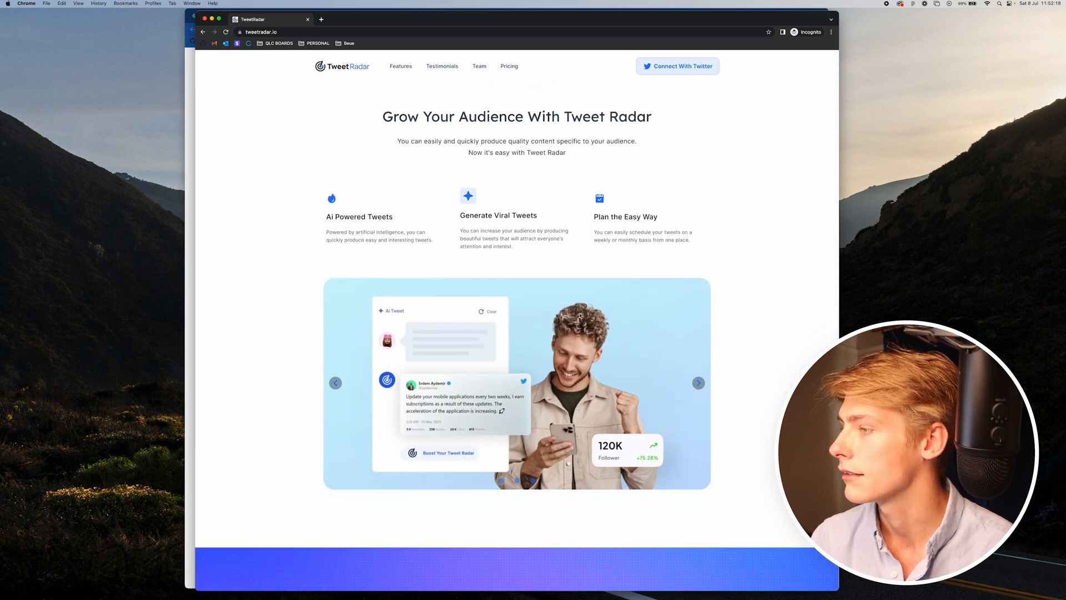
pyautogui.scroll(-3)
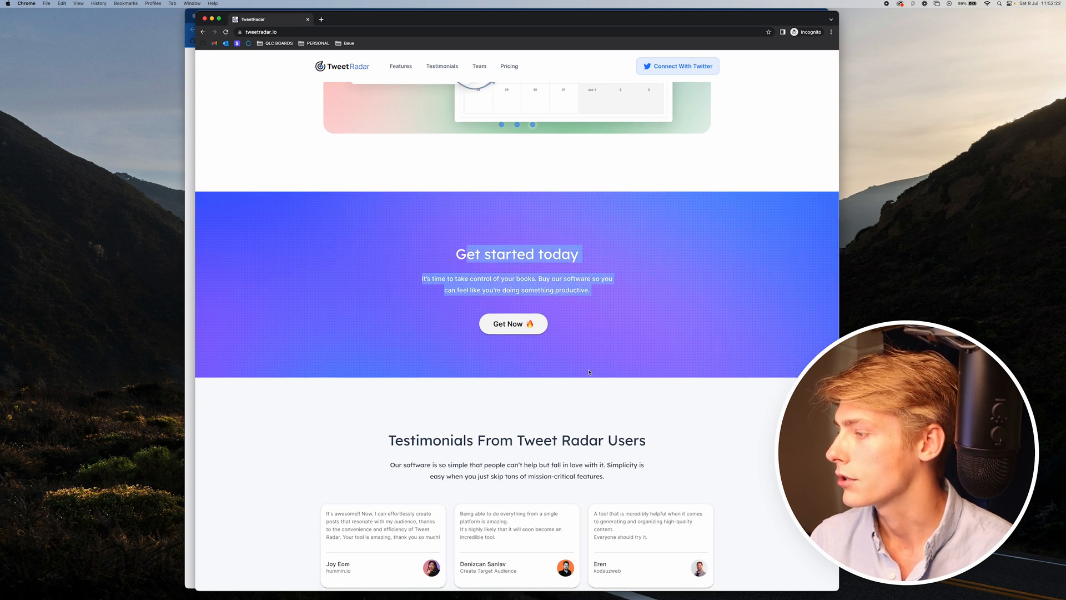
pyautogui.scroll(-3)
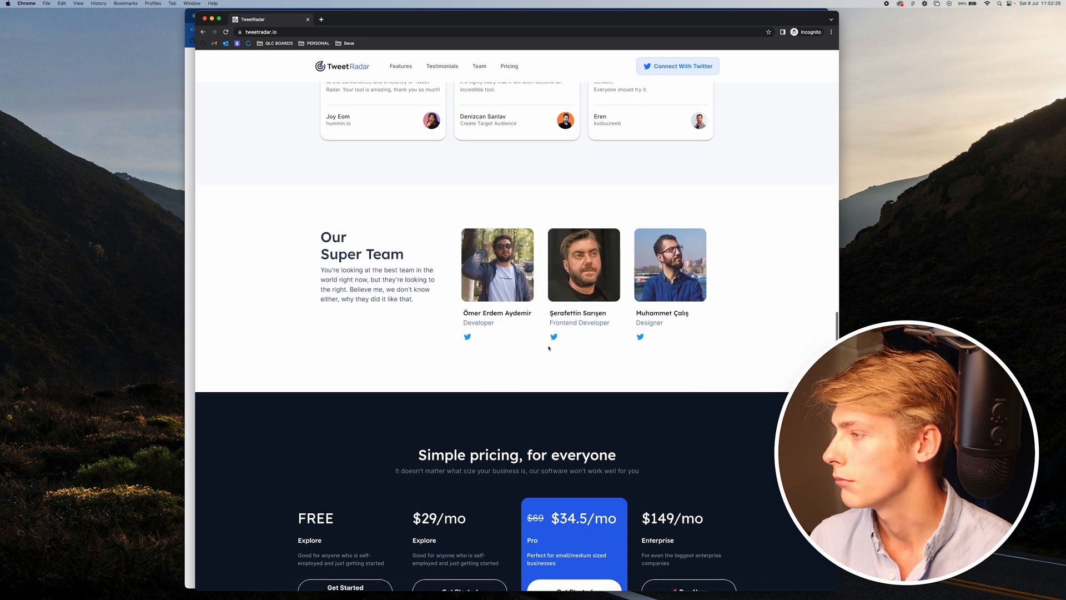
pyautogui.scroll(-3)
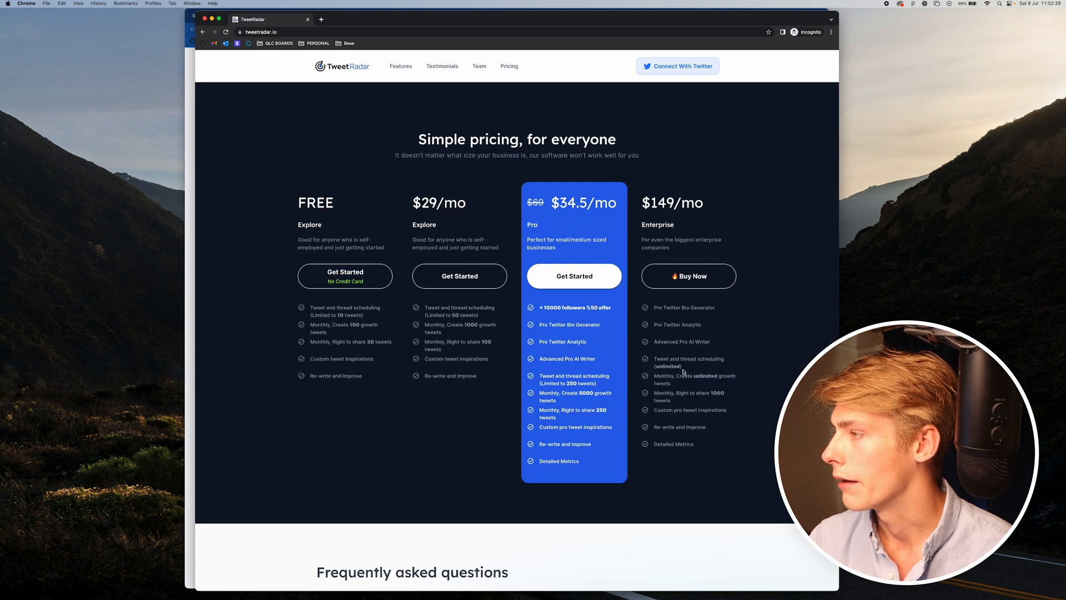
pyautogui.scroll(-3)
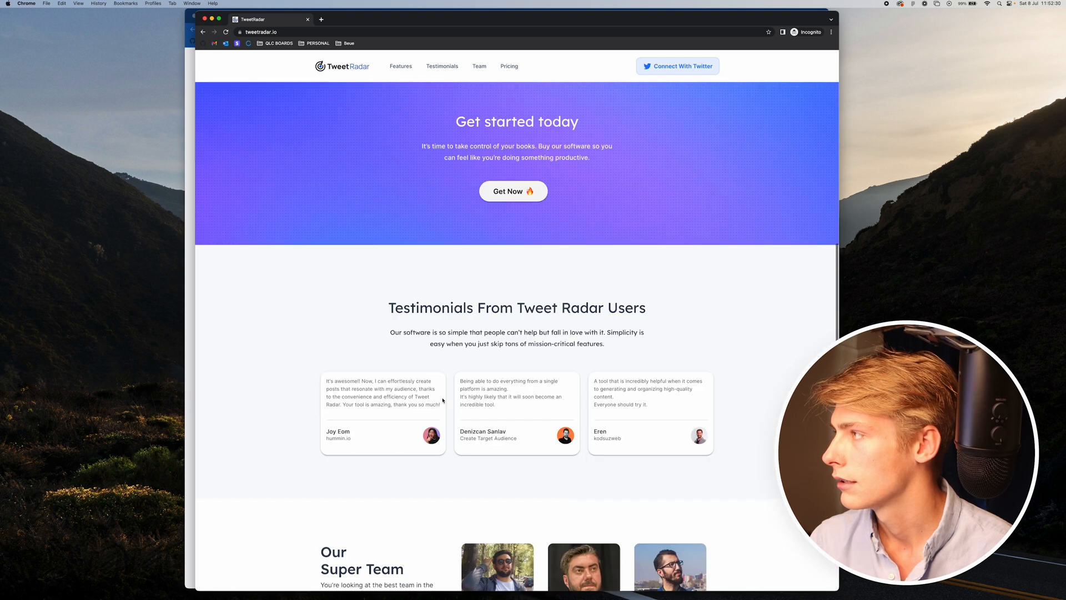
pyautogui.scroll(3)
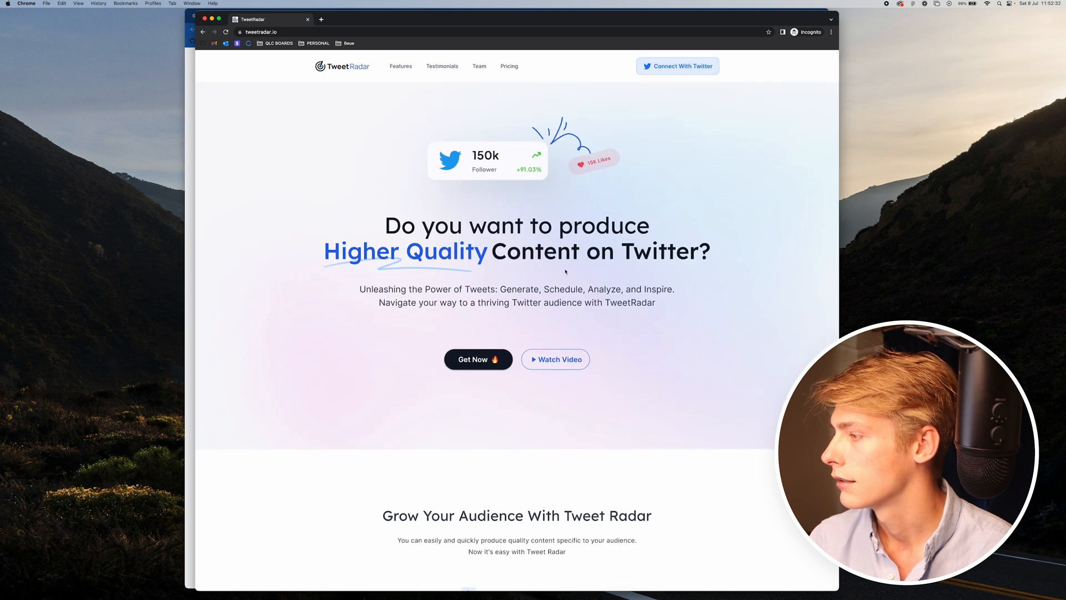
pyautogui.click(508, 65)
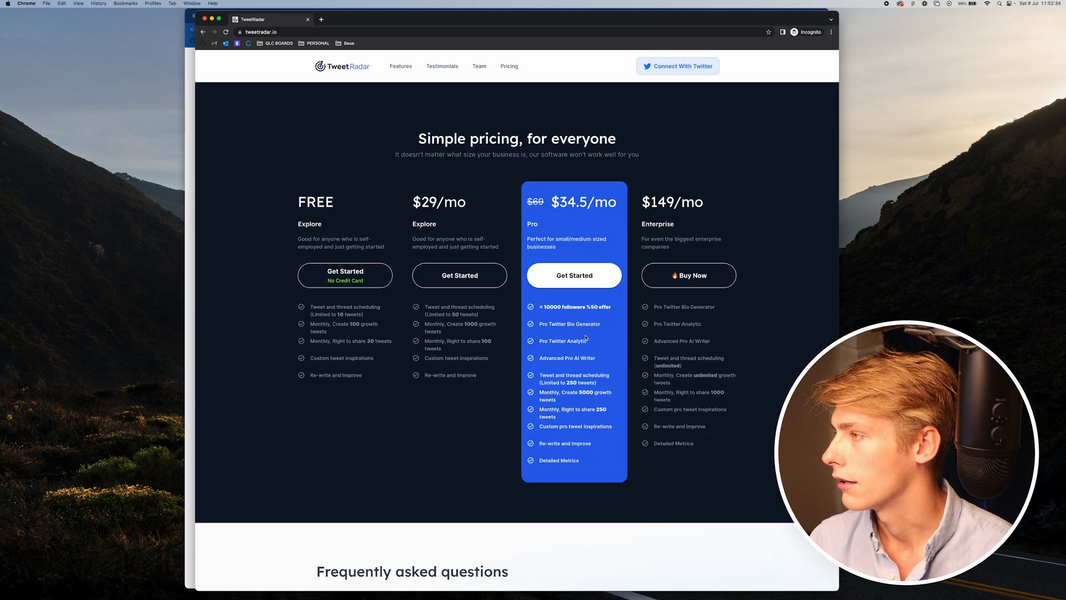
pyautogui.scroll(-3)
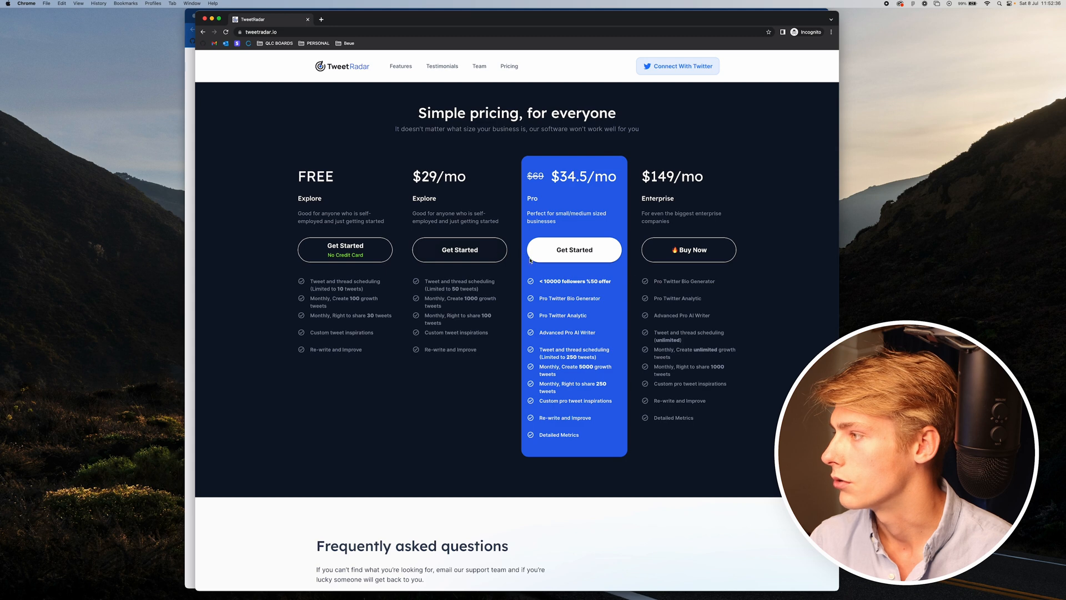
pyautogui.scroll(3)
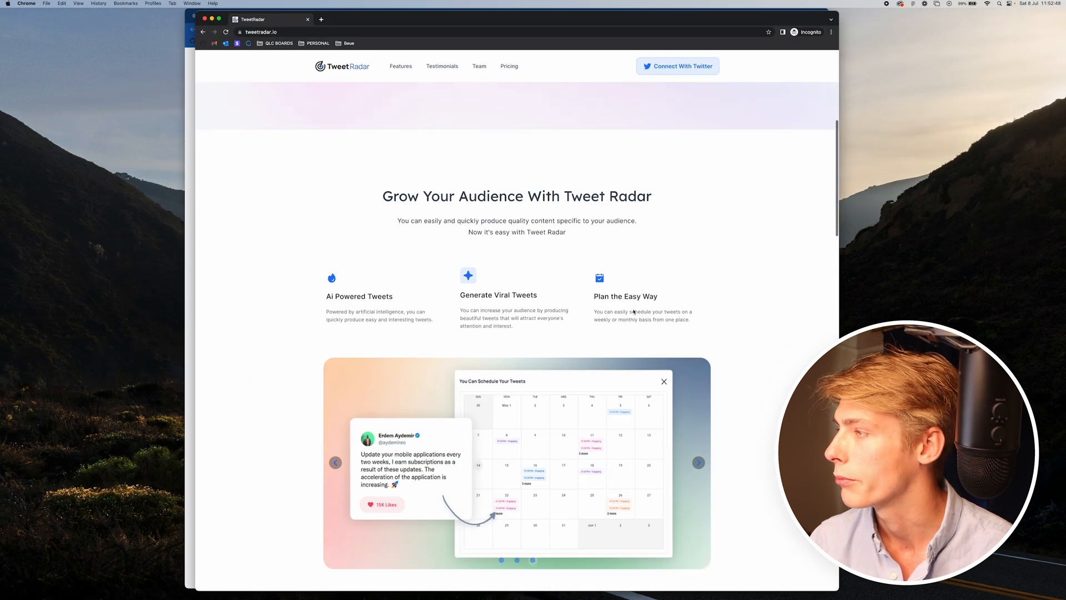
pyautogui.scroll(3)
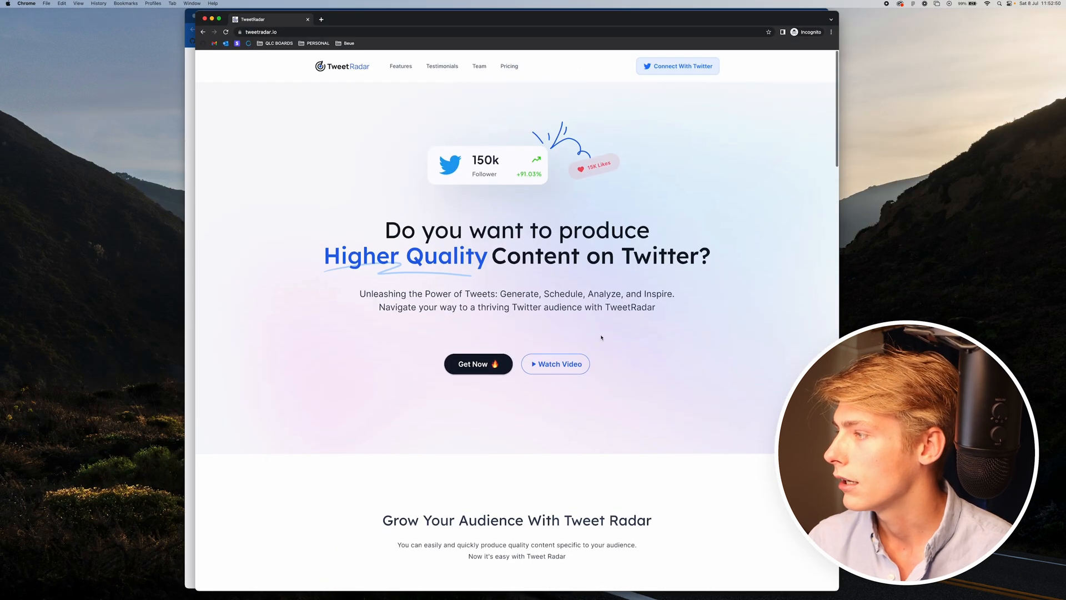
pyautogui.scroll(-3)
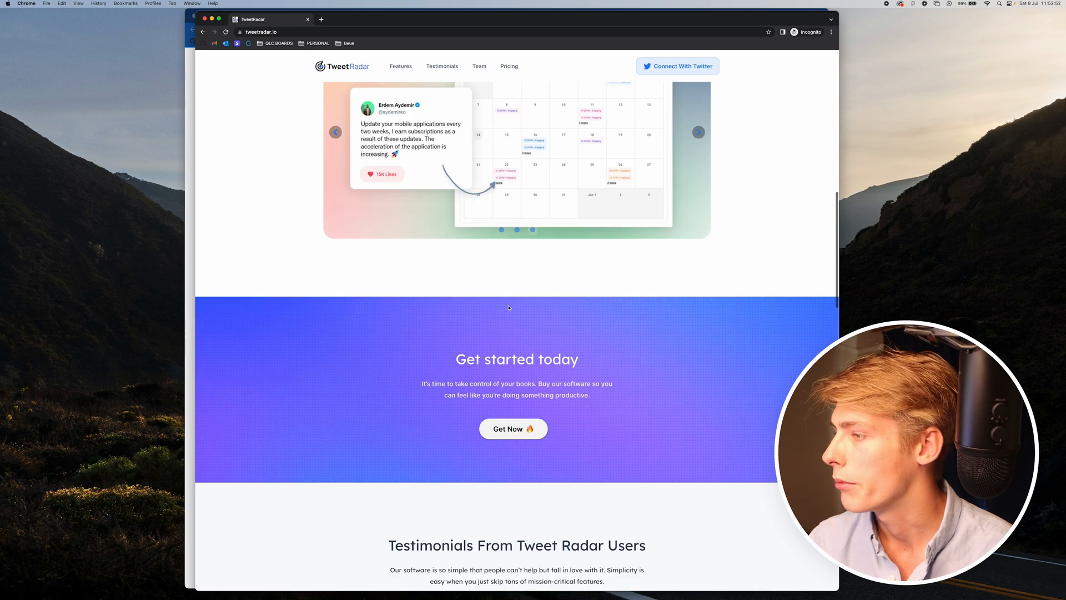
pyautogui.scroll(-3)
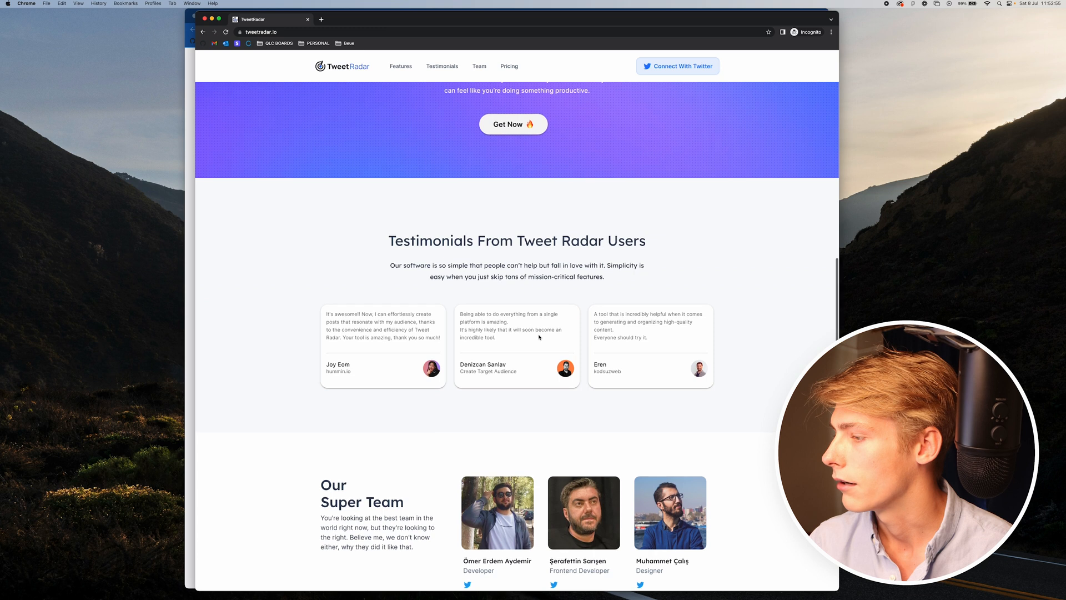
pyautogui.scroll(-3)
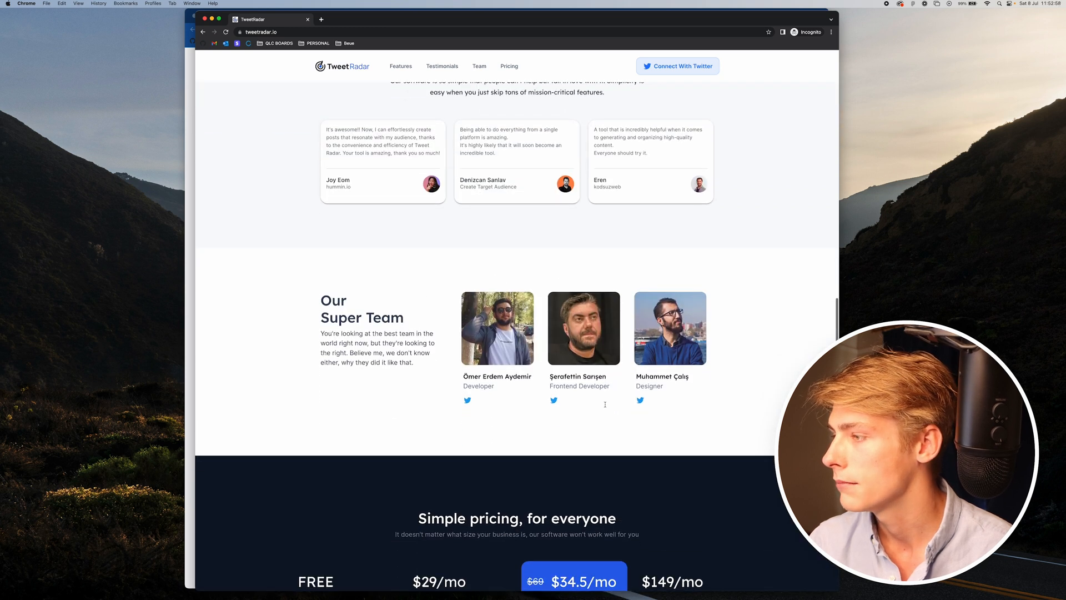
pyautogui.scroll(-3)
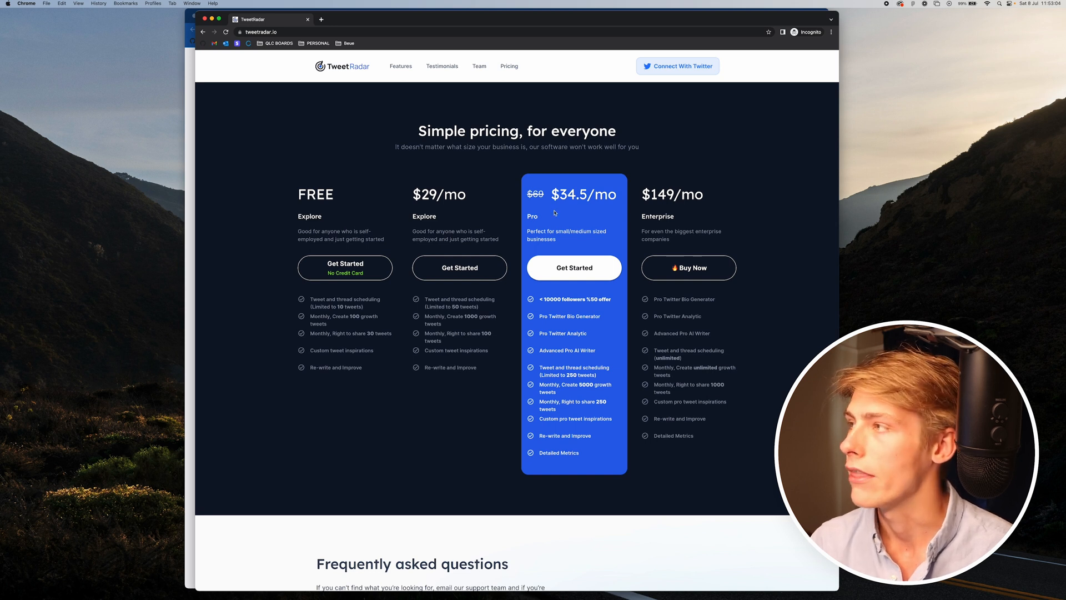
pyautogui.scroll(-3)
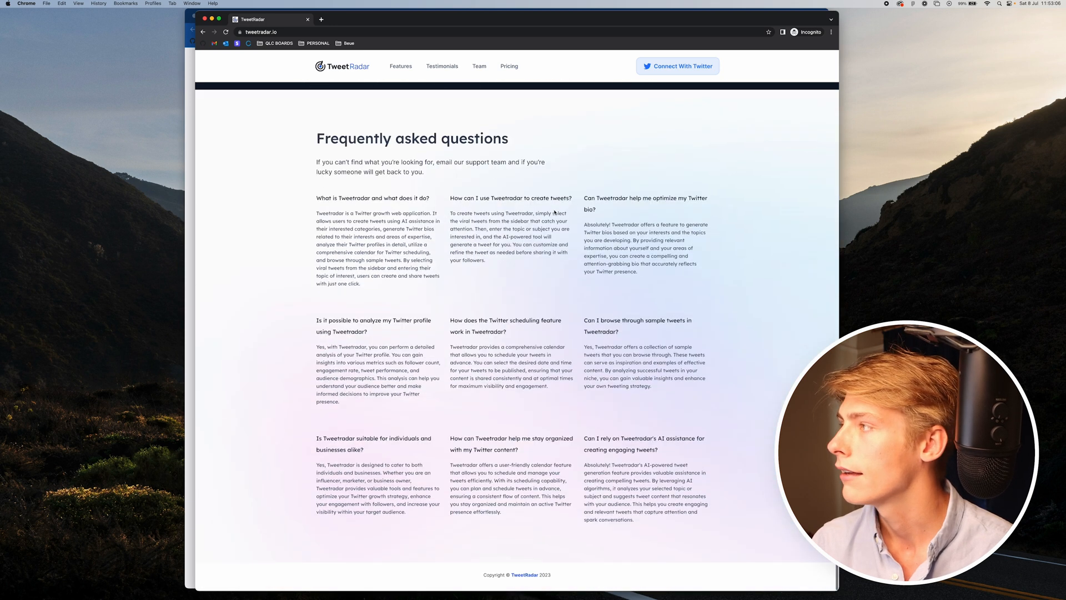
pyautogui.click(677, 66)
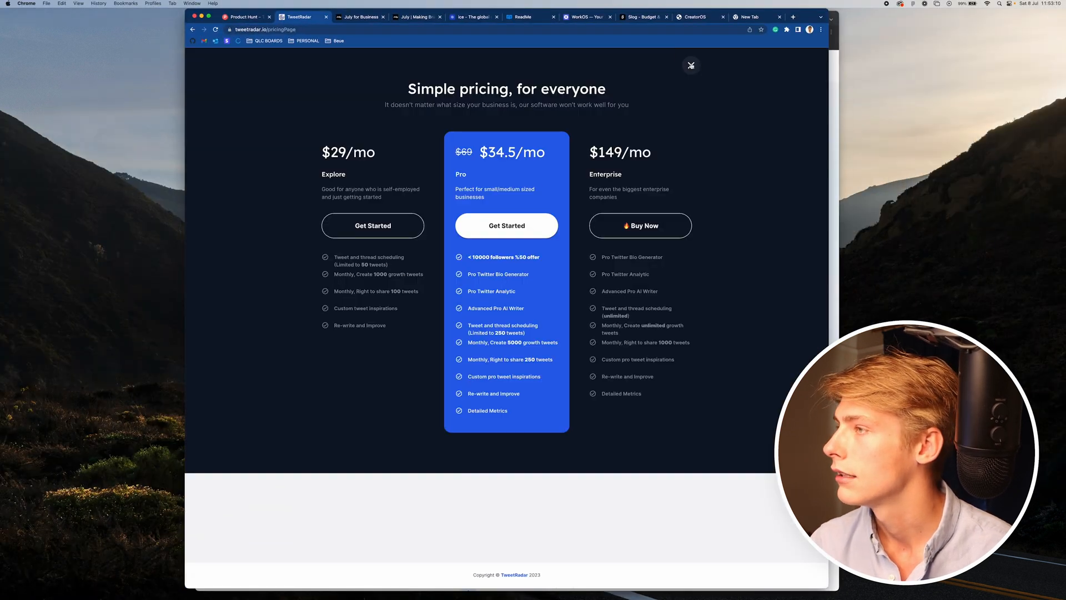
pyautogui.press('F3')
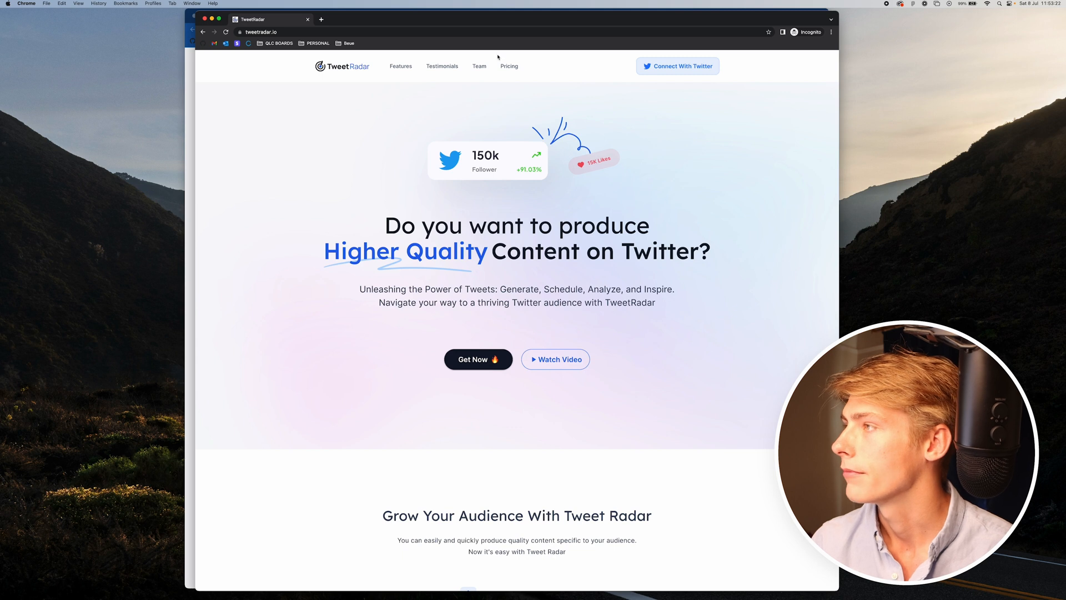
pyautogui.scroll(-3)
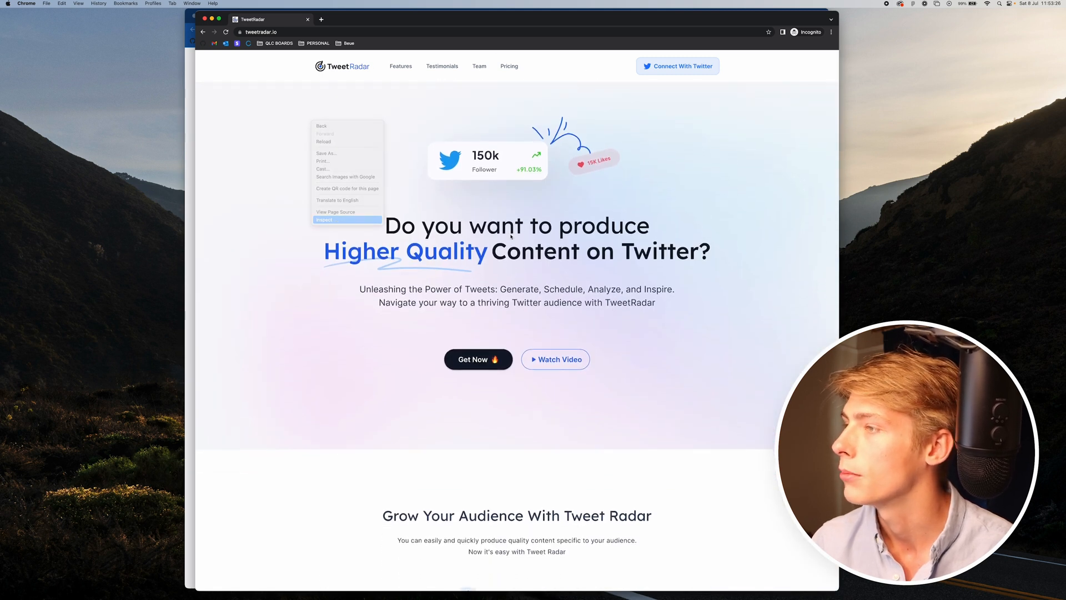
# Step: Inspect the landing page in DevTools' iPhone 13 Pro view and scroll through its mobile sections
pyautogui.click(324, 220)
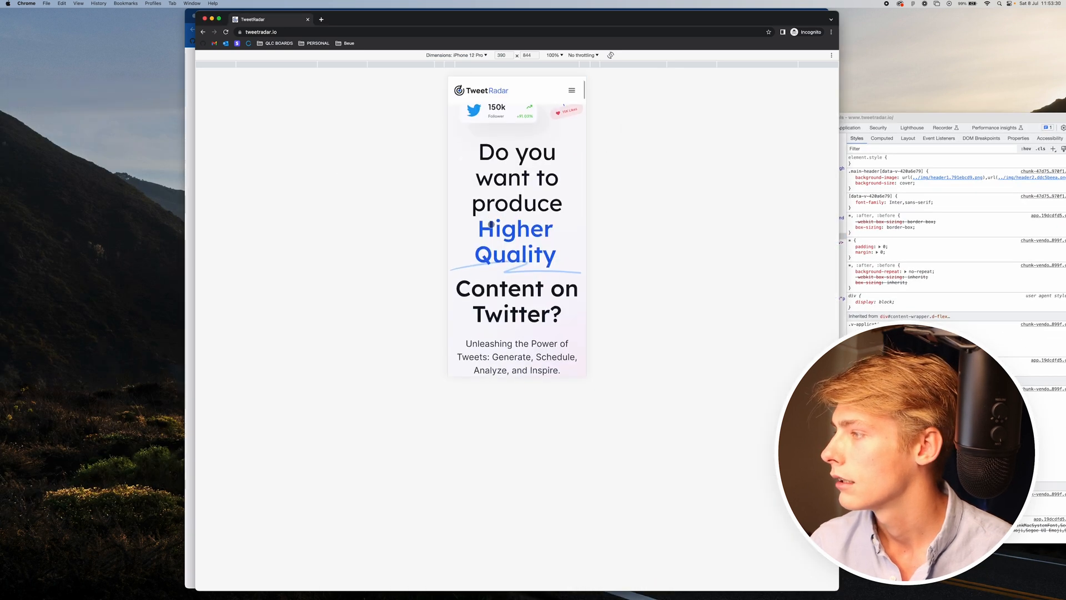
pyautogui.scroll(-3)
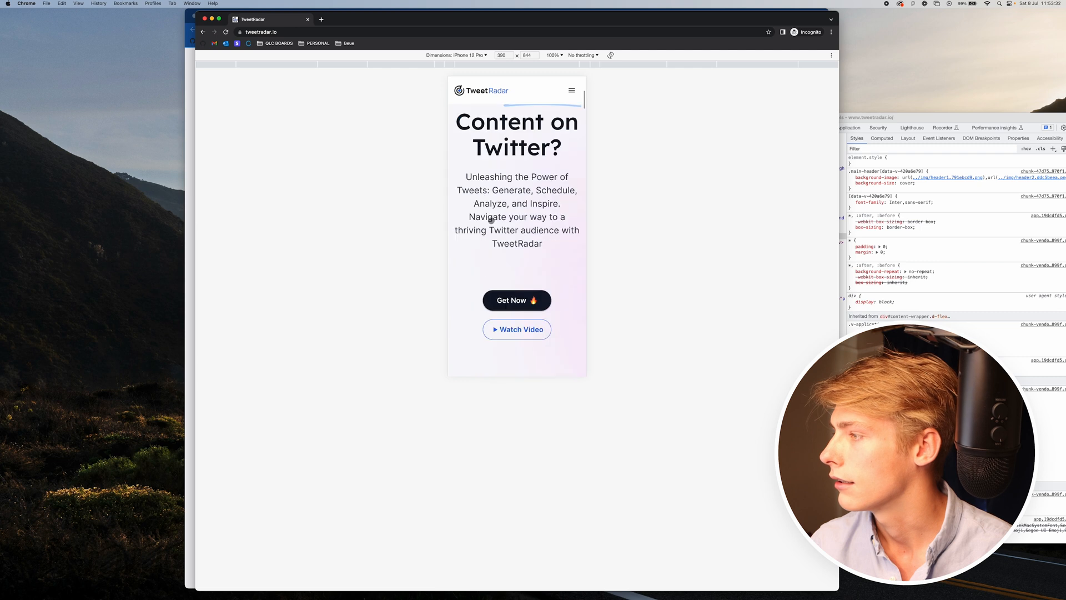
pyautogui.scroll(-3)
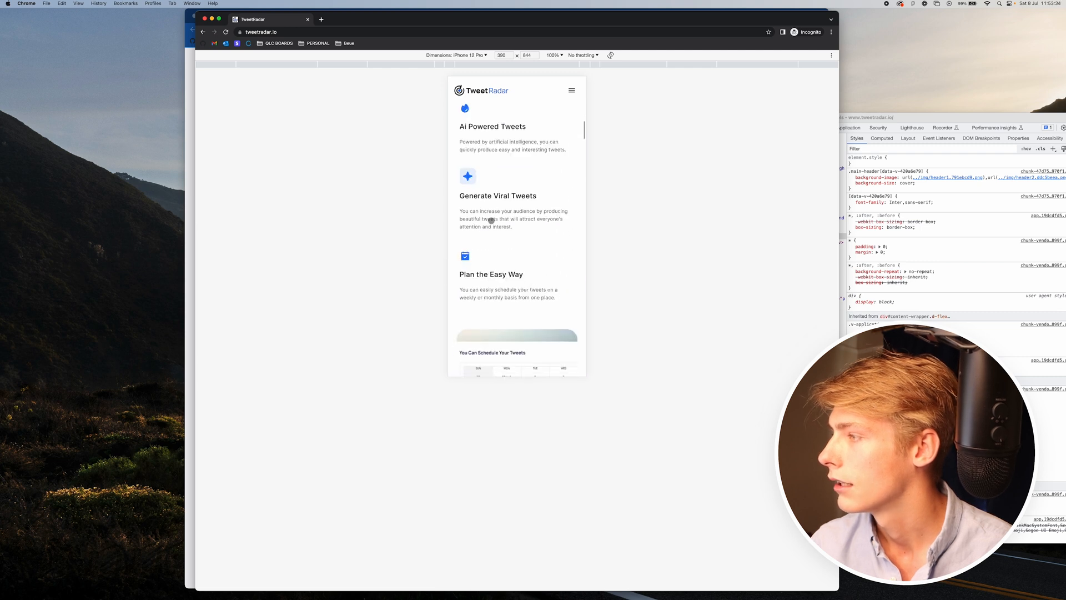
pyautogui.scroll(-3)
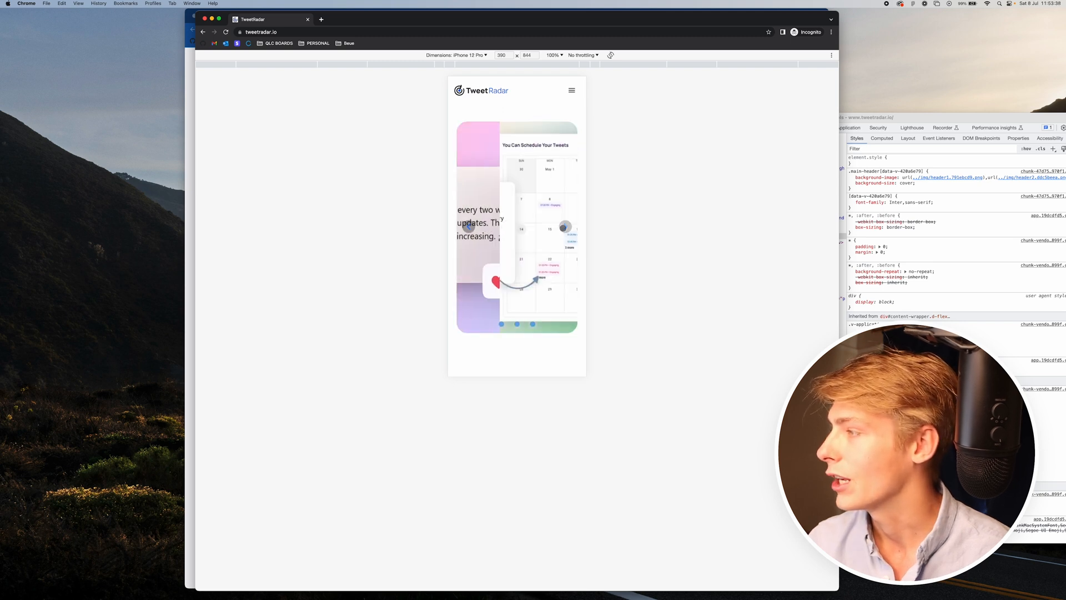
pyautogui.scroll(-3)
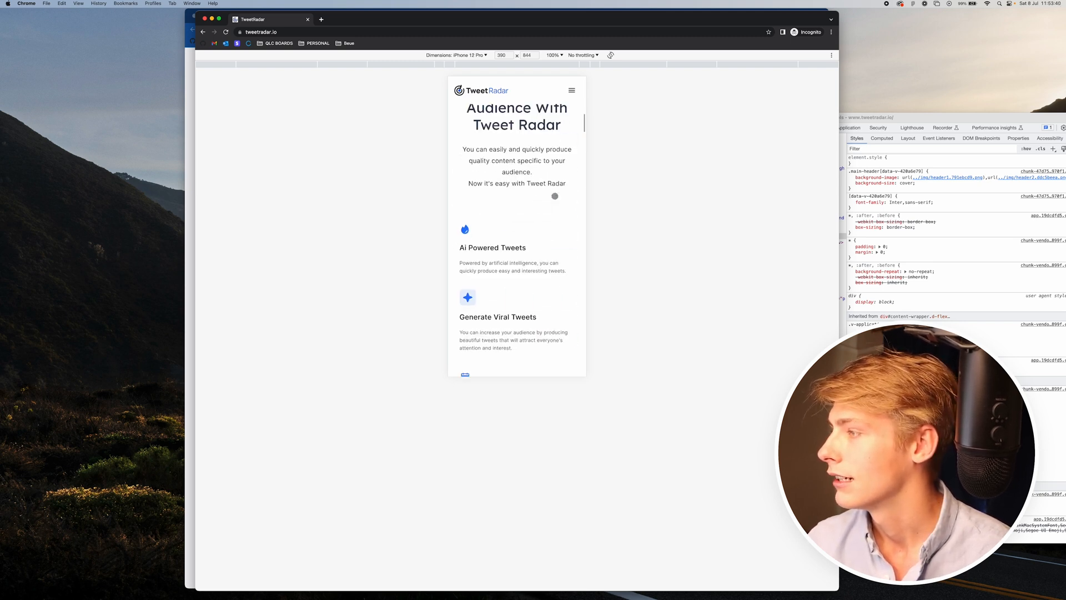
pyautogui.scroll(-3)
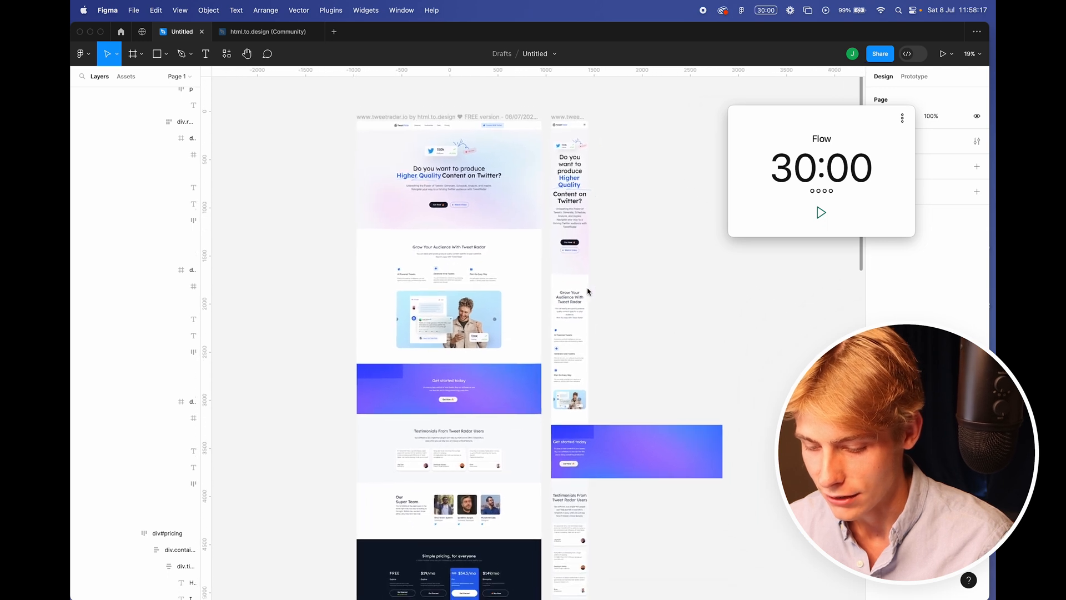
# Step: Scroll down the imported desktop and mobile TweetRadar captures from the hero section
pyautogui.scroll(-3)
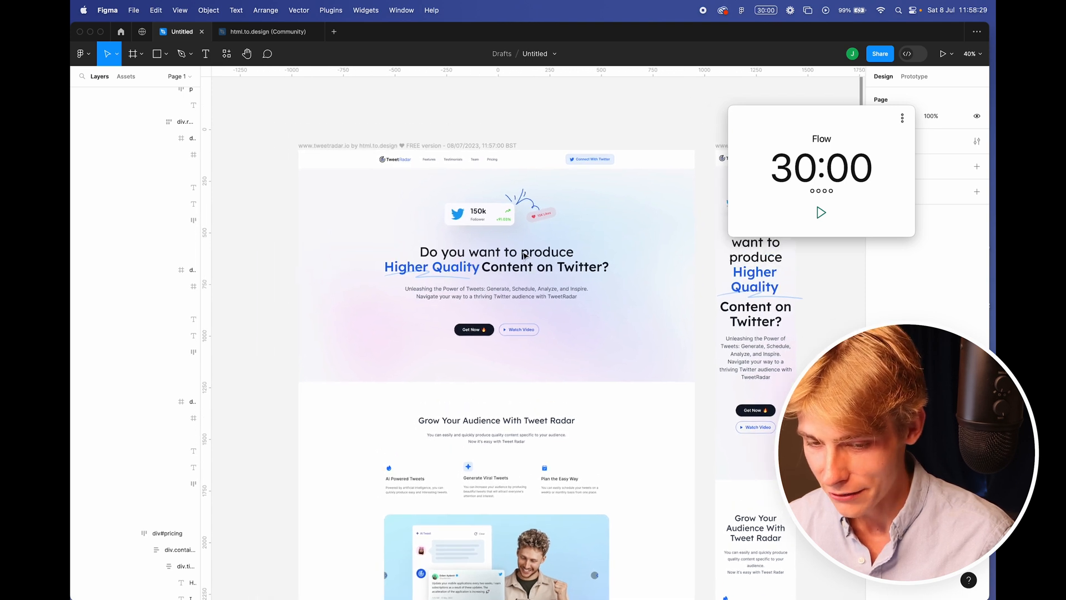
pyautogui.scroll(-3)
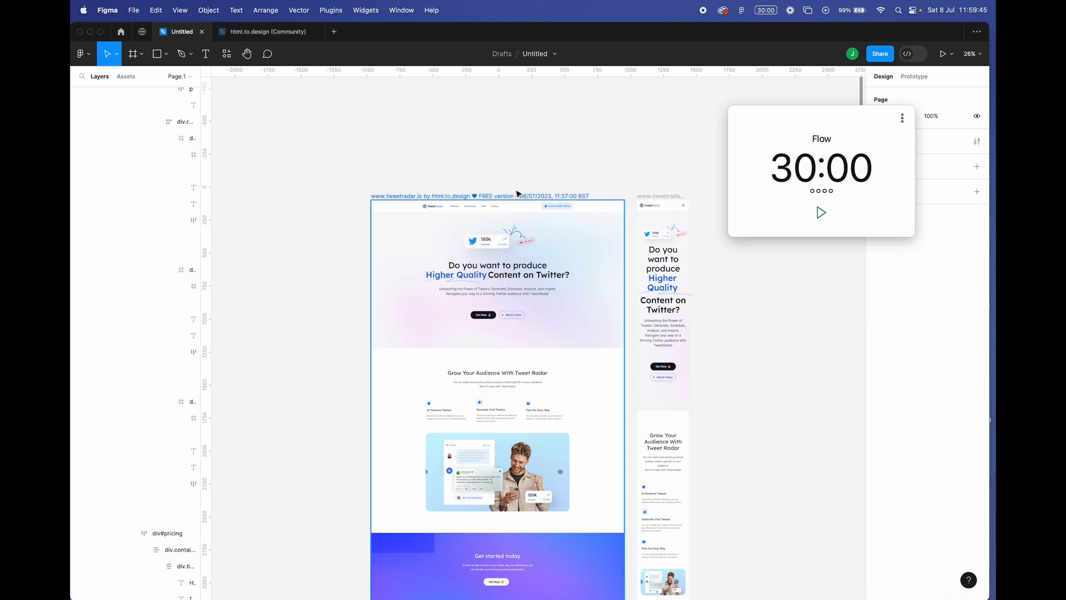
pyautogui.click(821, 212)
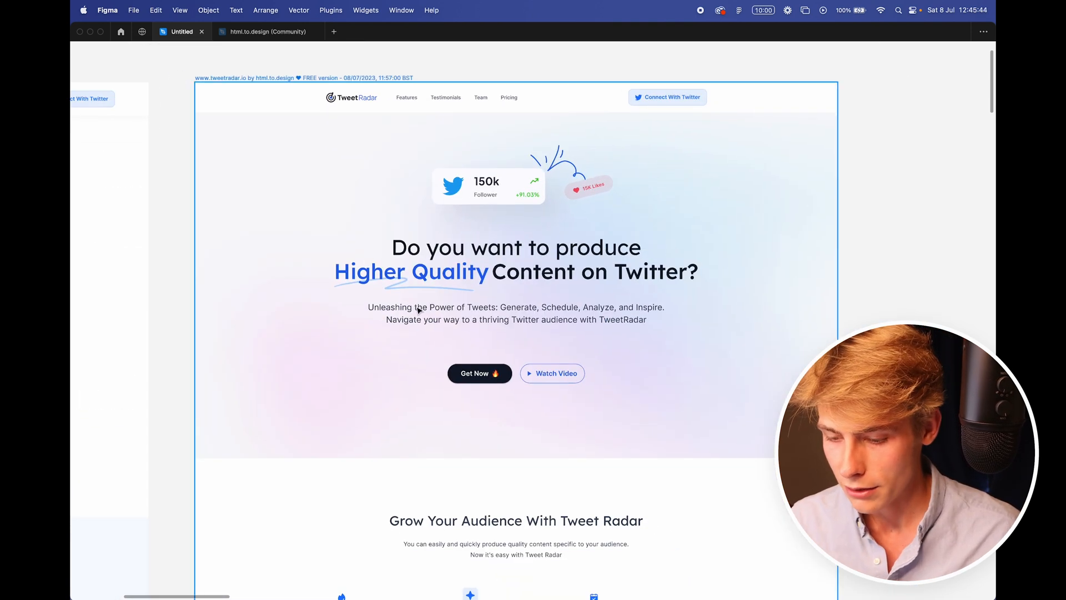
# Step: Scroll the desktop capture through testimonials, pricing, FAQ and footer, then back toward the redesign frame
pyautogui.scroll(-3)
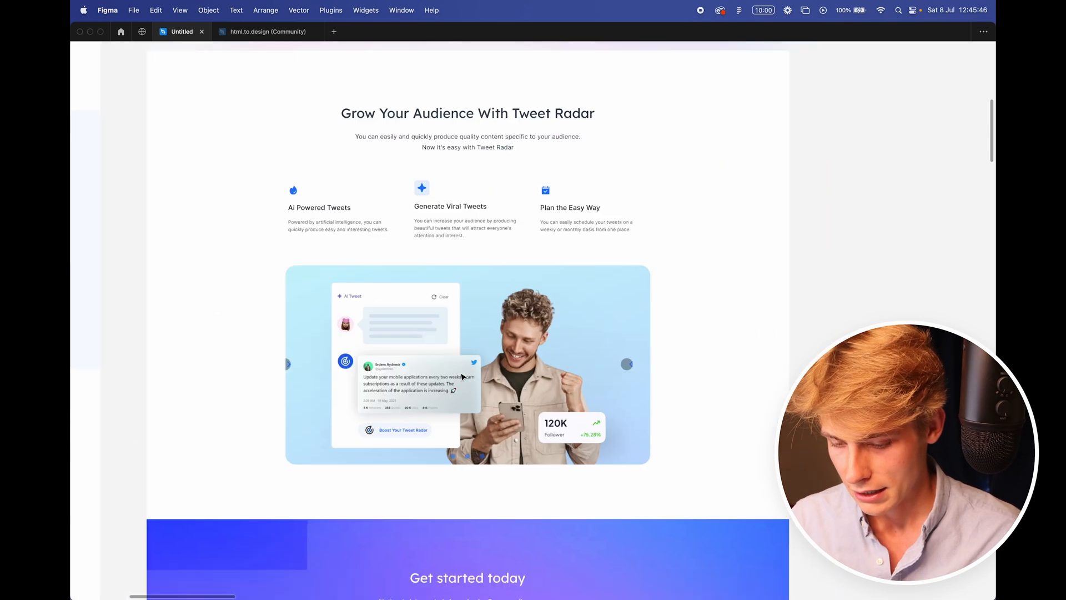
pyautogui.scroll(-3)
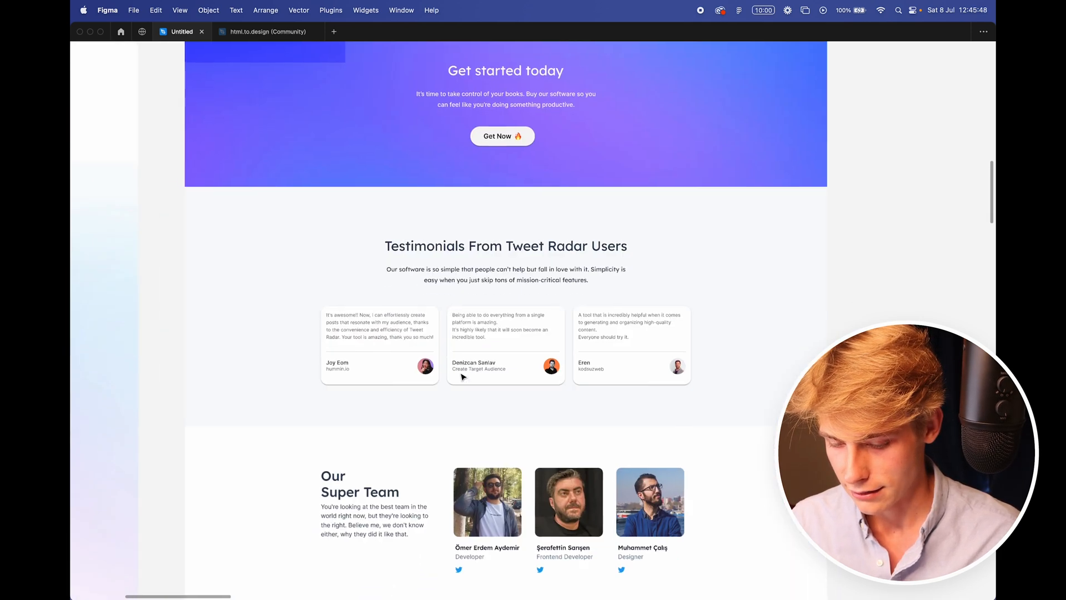
pyautogui.scroll(-3)
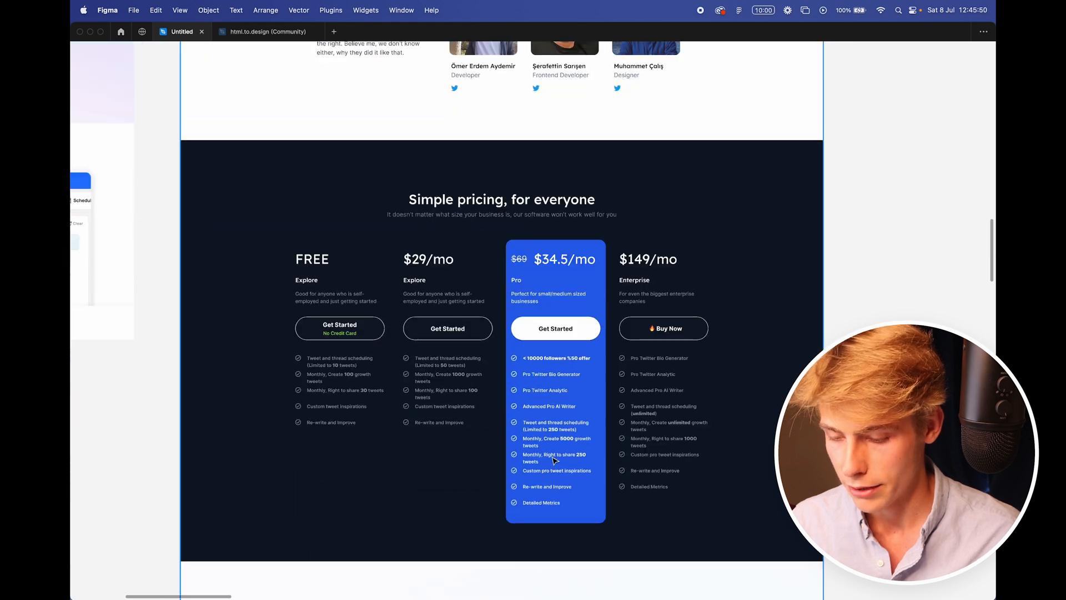
pyautogui.scroll(-3)
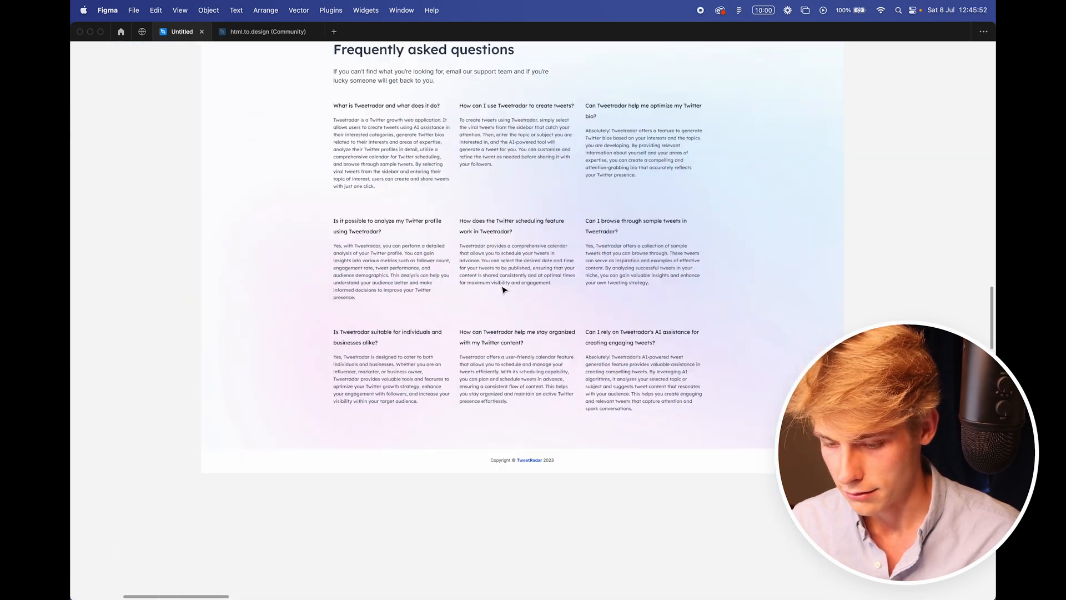
pyautogui.scroll(3)
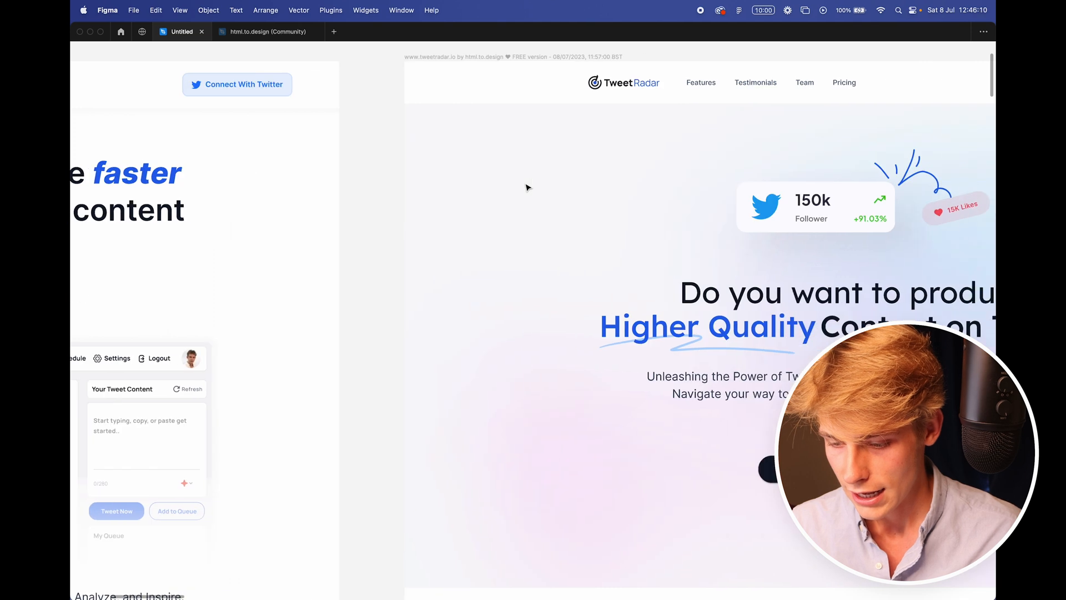
pyautogui.scroll(-3)
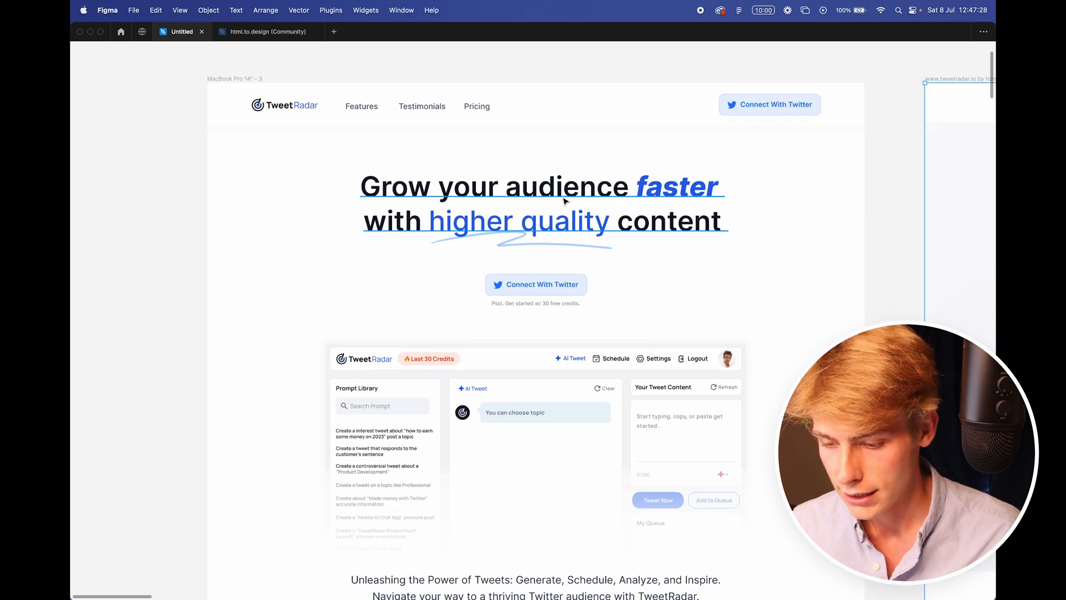
pyautogui.scroll(-3)
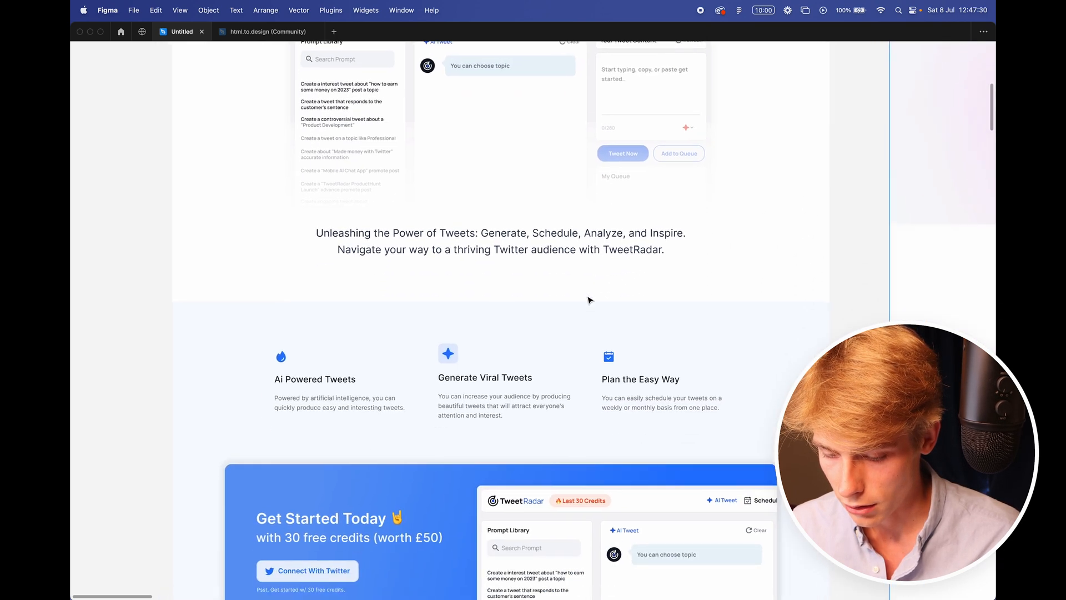
pyautogui.scroll(-3)
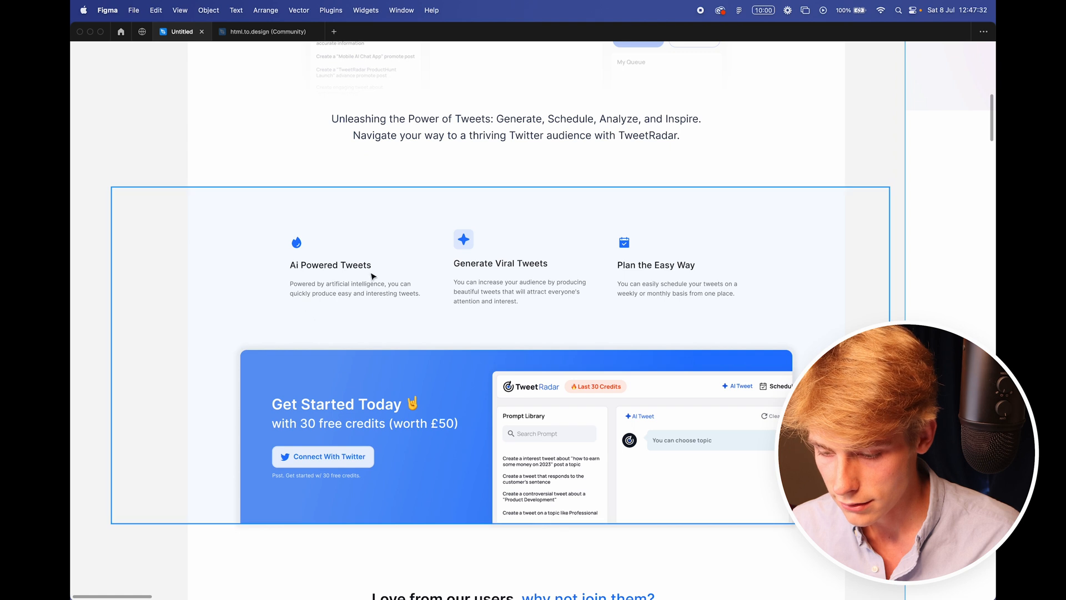
pyautogui.scroll(-3)
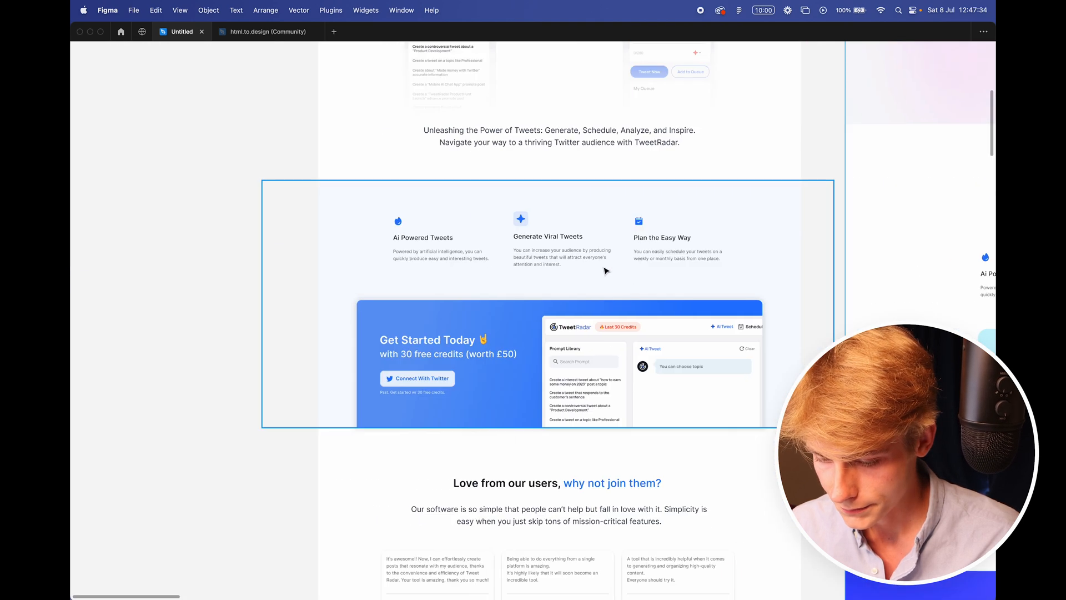
pyautogui.scroll(-3)
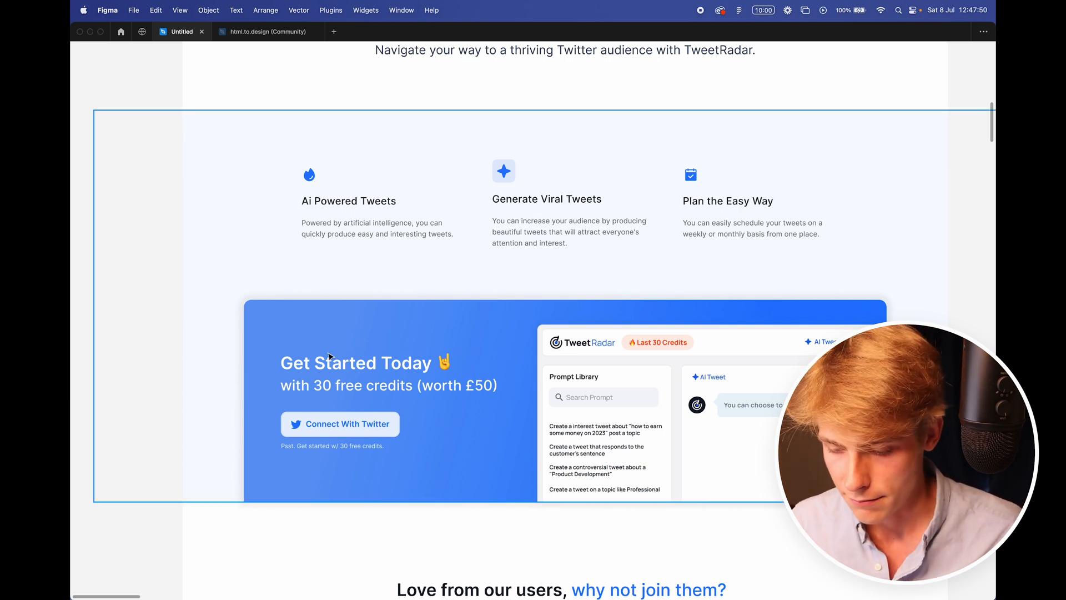
pyautogui.scroll(-3)
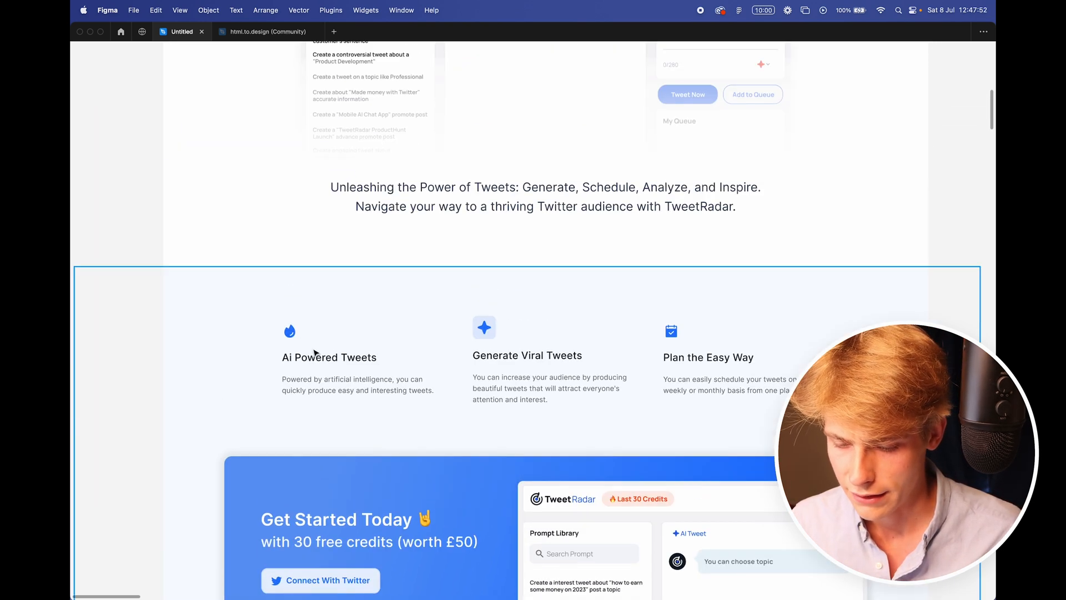
pyautogui.scroll(-3)
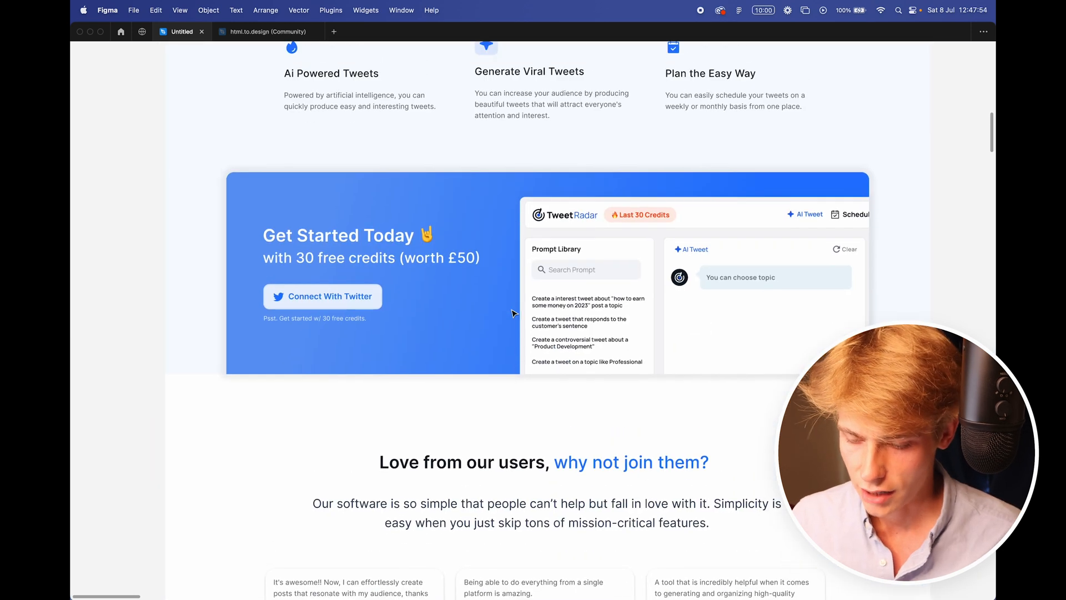
pyautogui.scroll(-3)
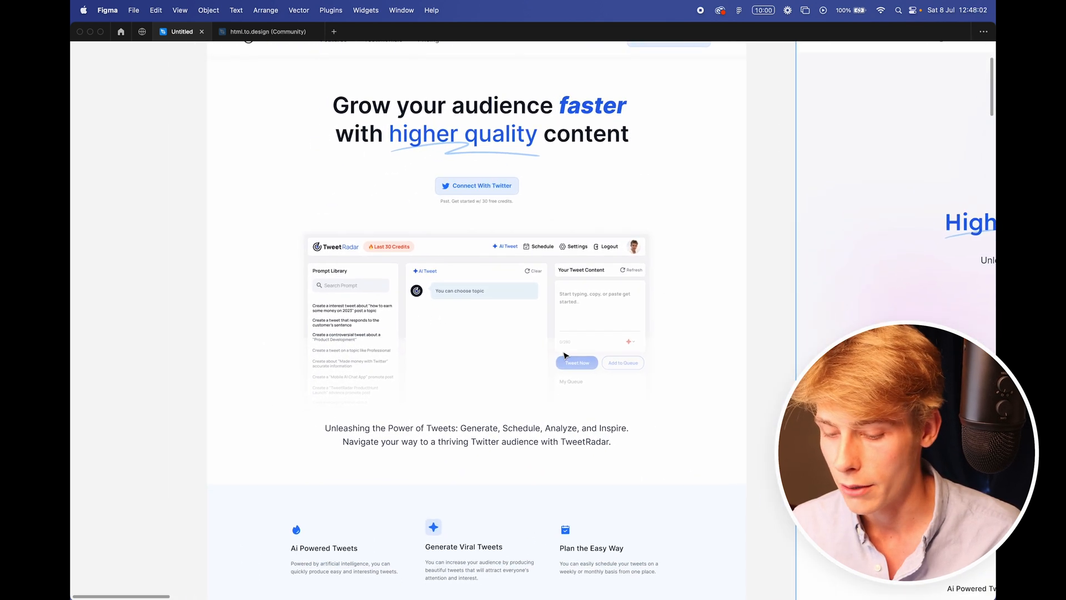
pyautogui.scroll(-3)
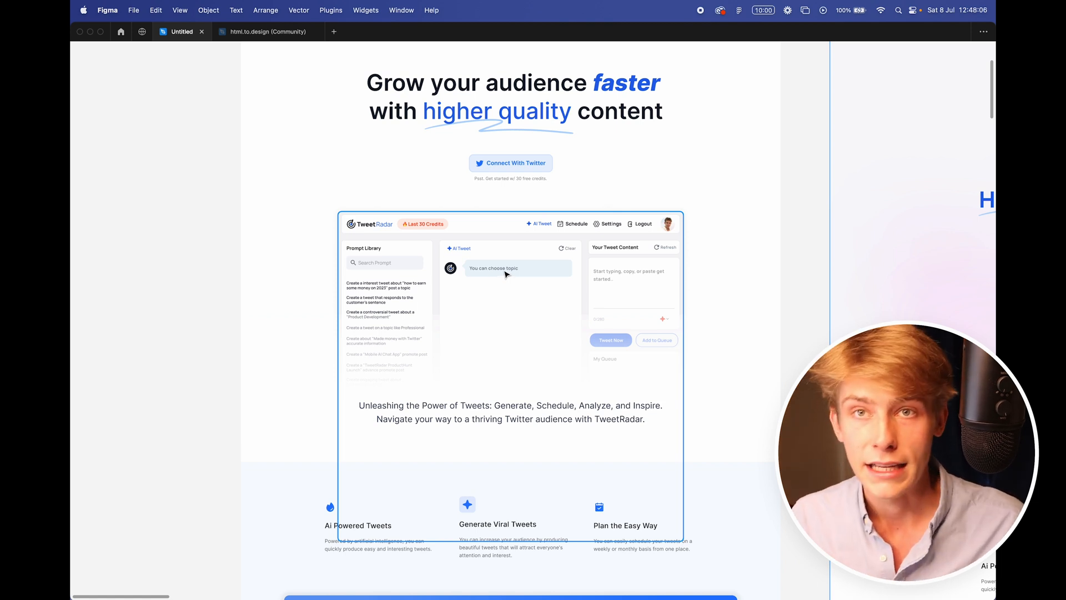
pyautogui.scroll(-3)
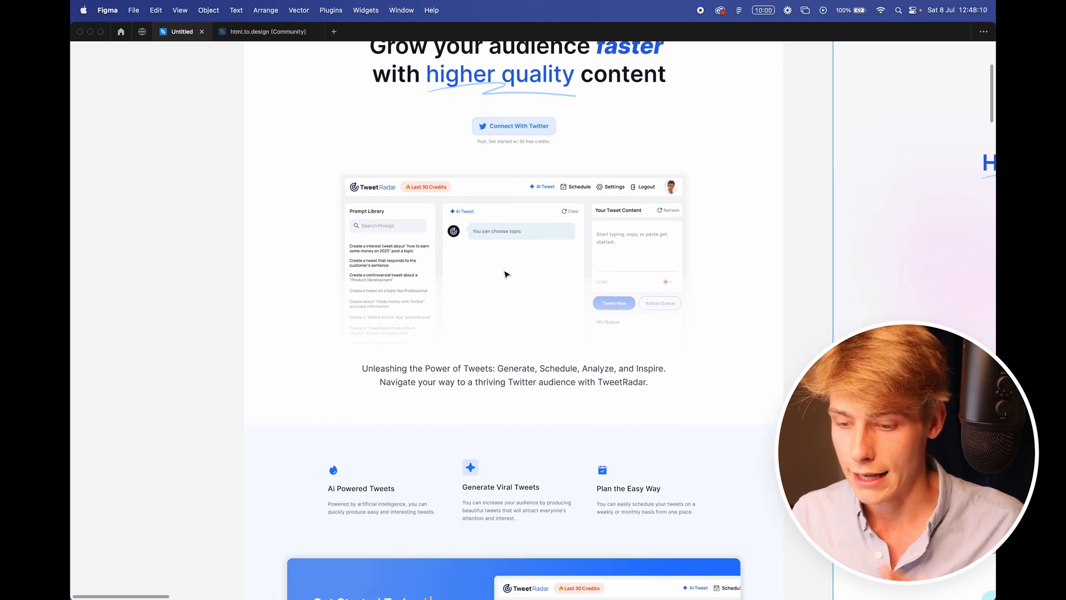
pyautogui.scroll(-3)
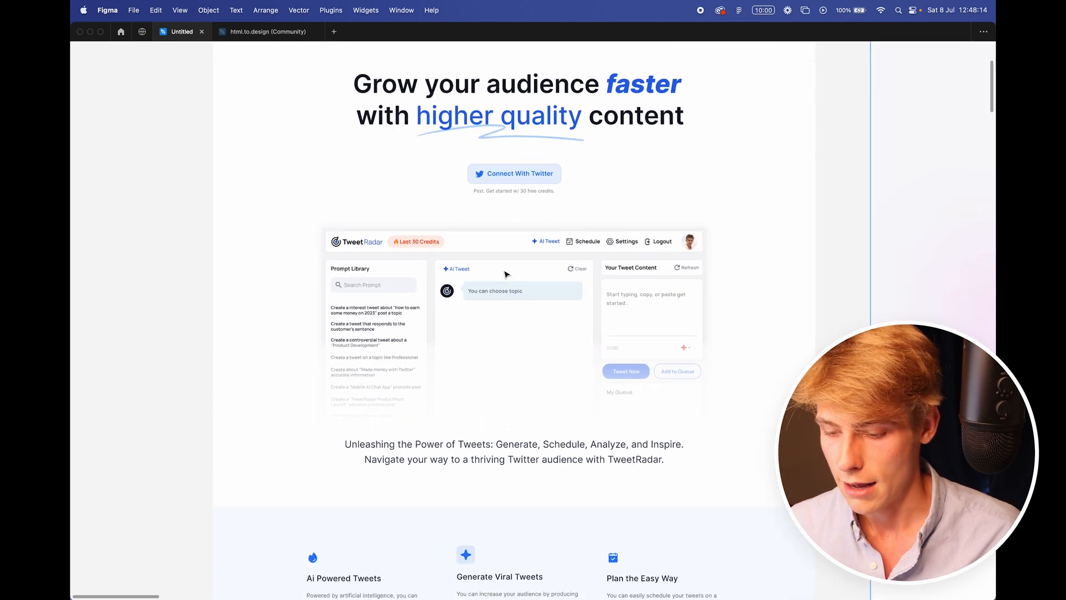
pyautogui.scroll(-3)
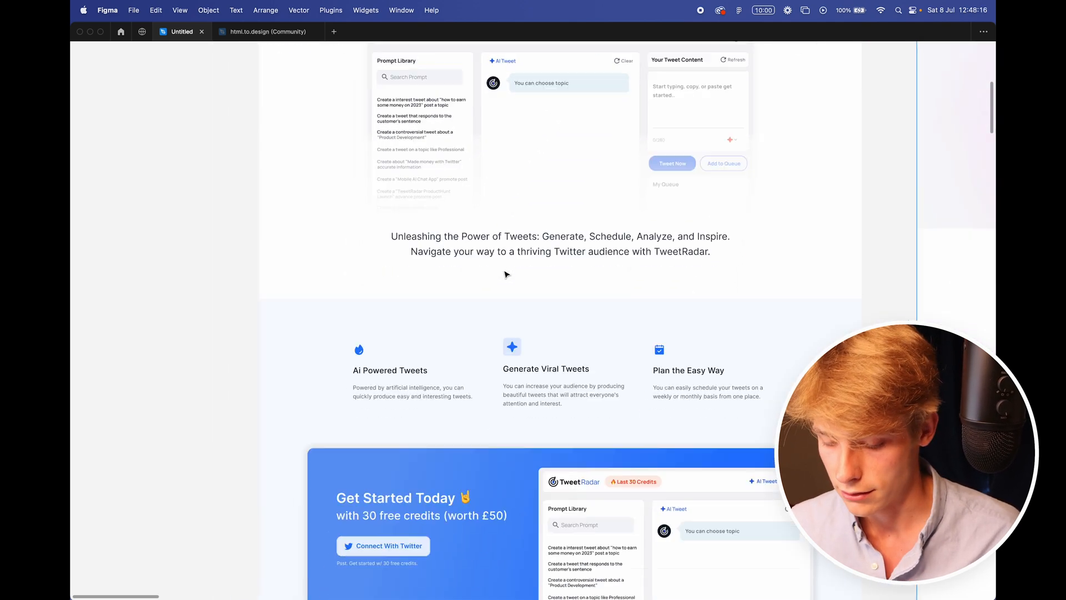
pyautogui.scroll(-3)
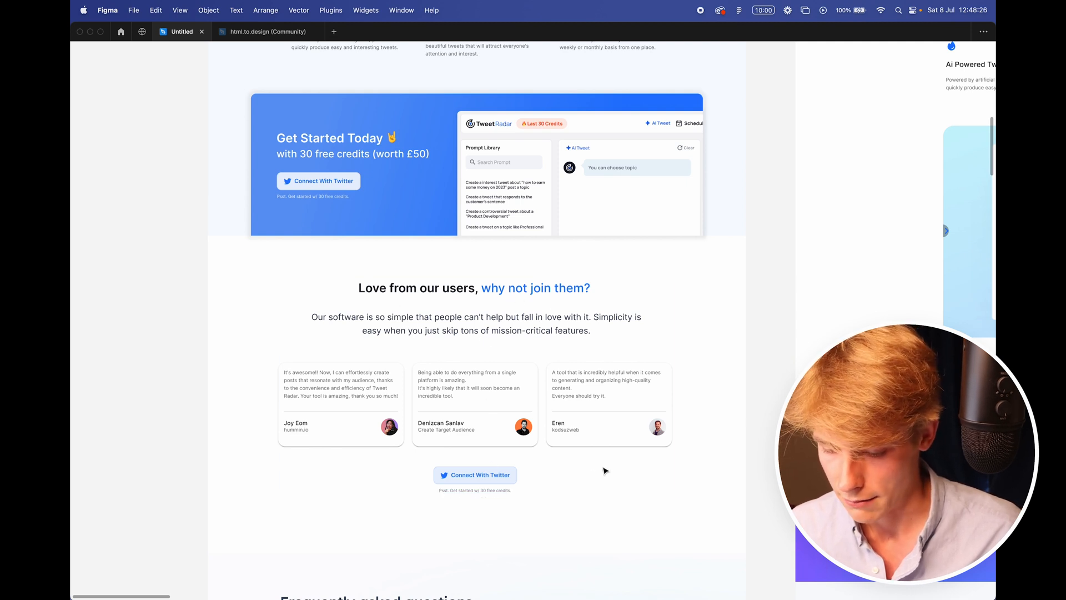
pyautogui.scroll(-3)
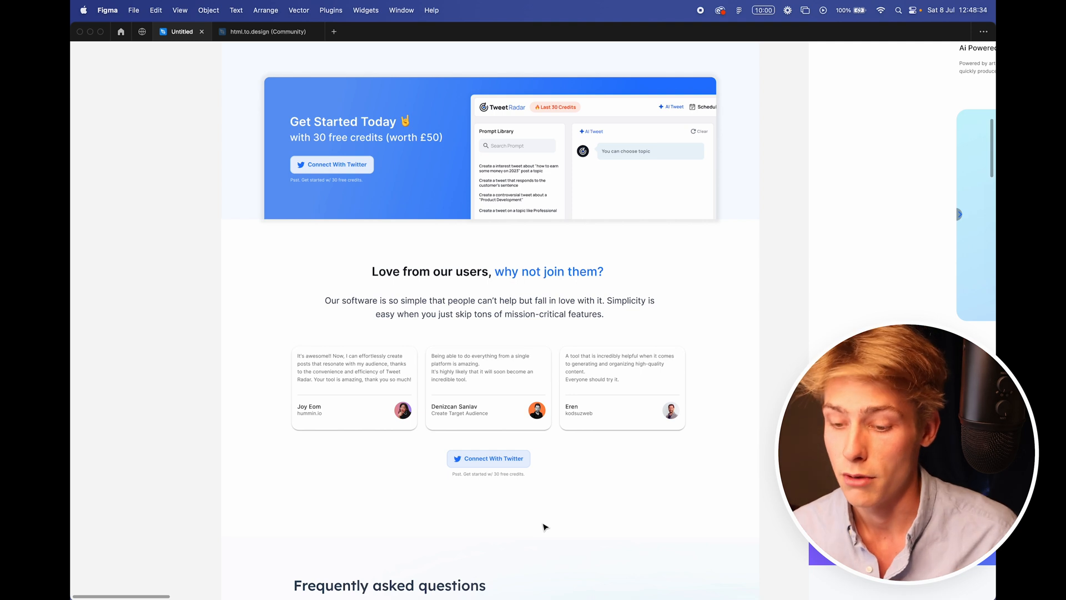
pyautogui.moveTo(583, 473)
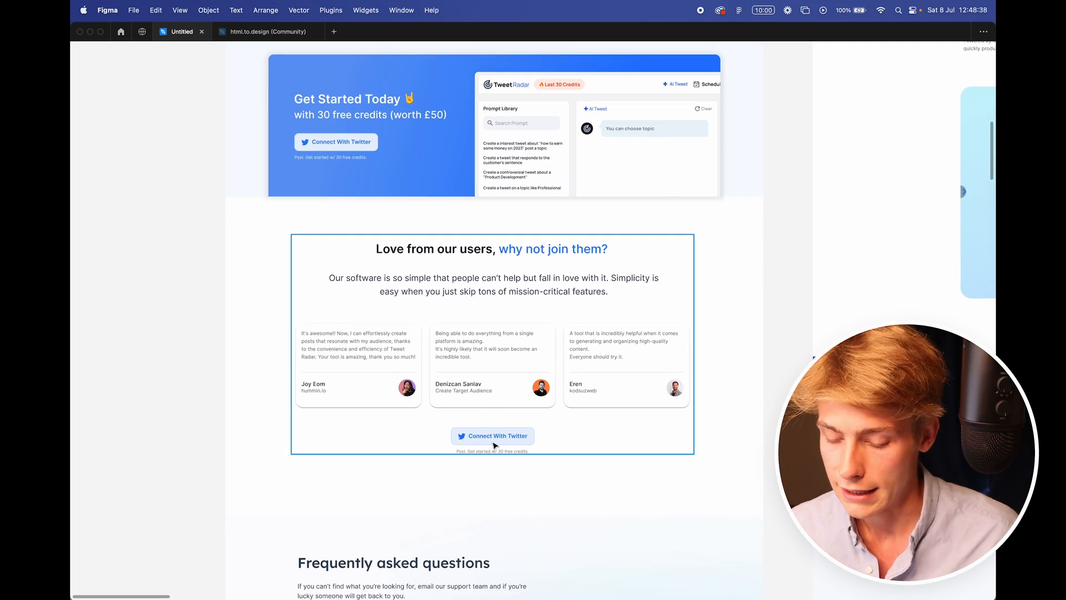
pyautogui.scroll(-3)
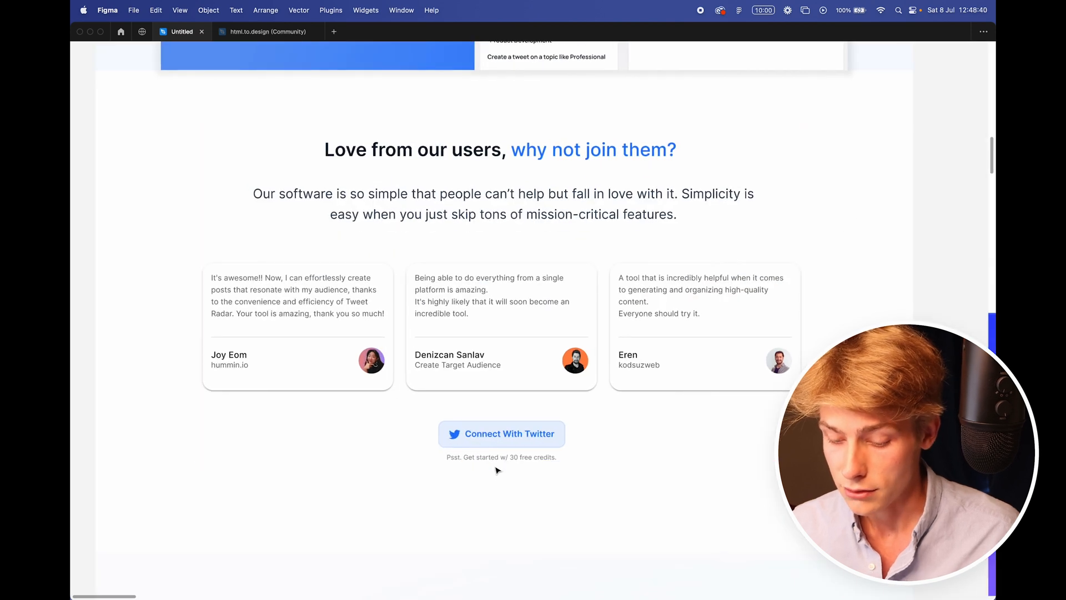
pyautogui.moveTo(596, 477)
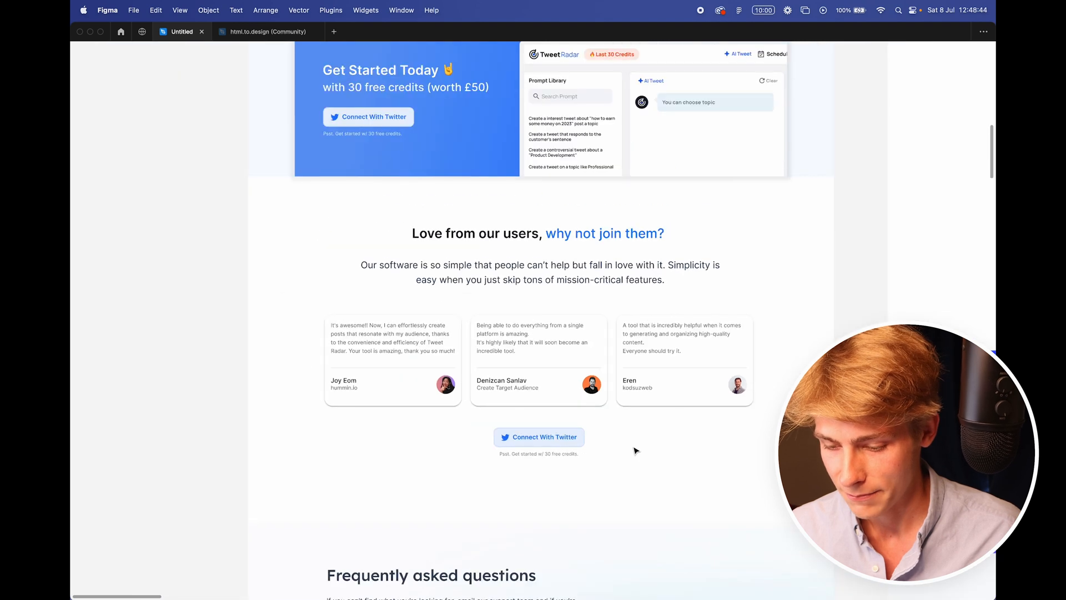
pyautogui.scroll(-3)
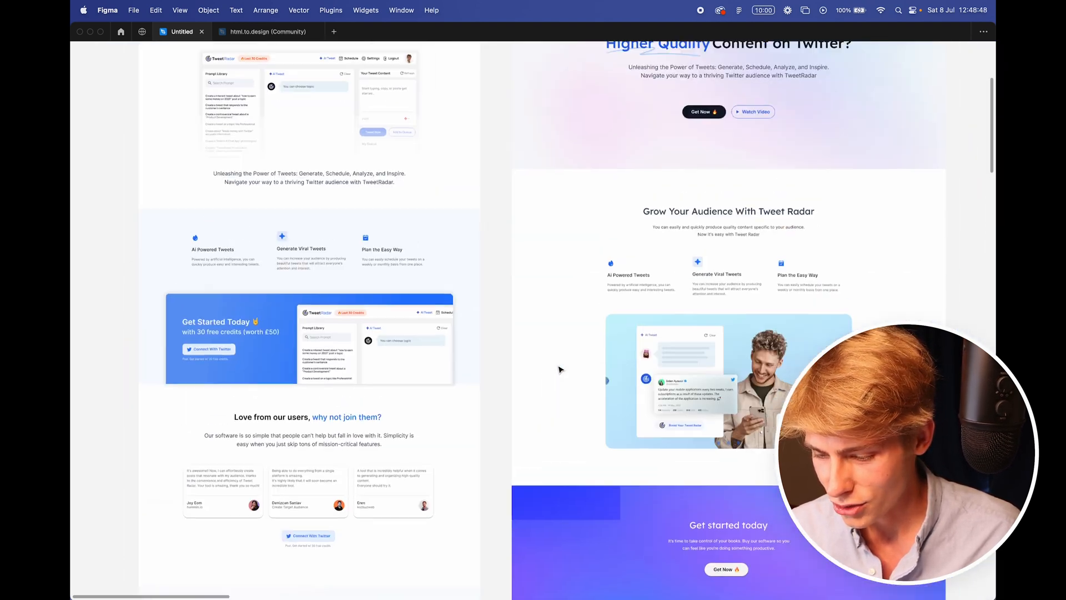
pyautogui.scroll(-3)
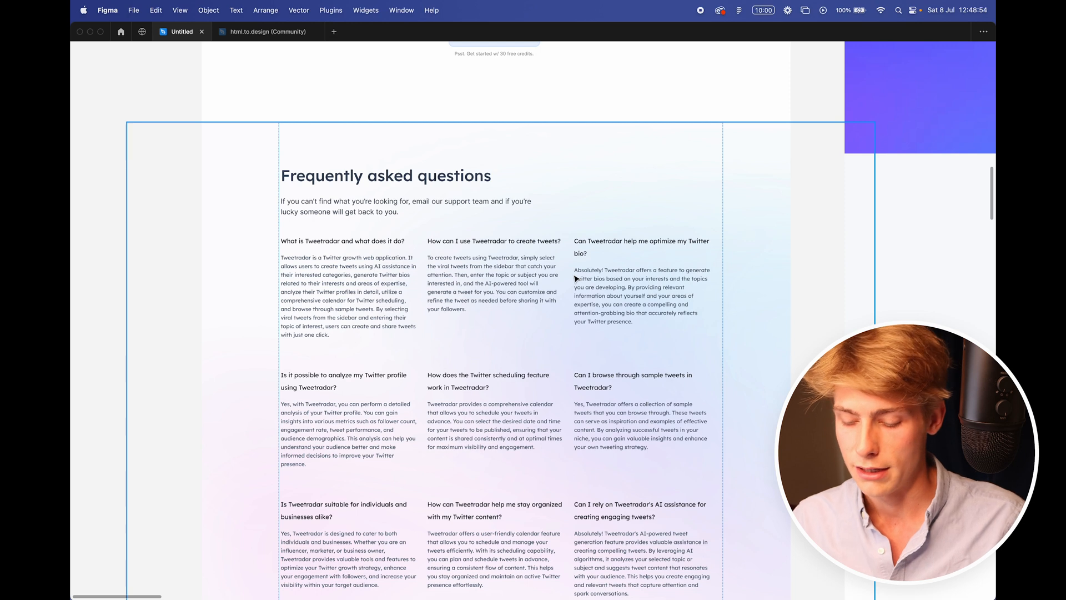
pyautogui.scroll(-3)
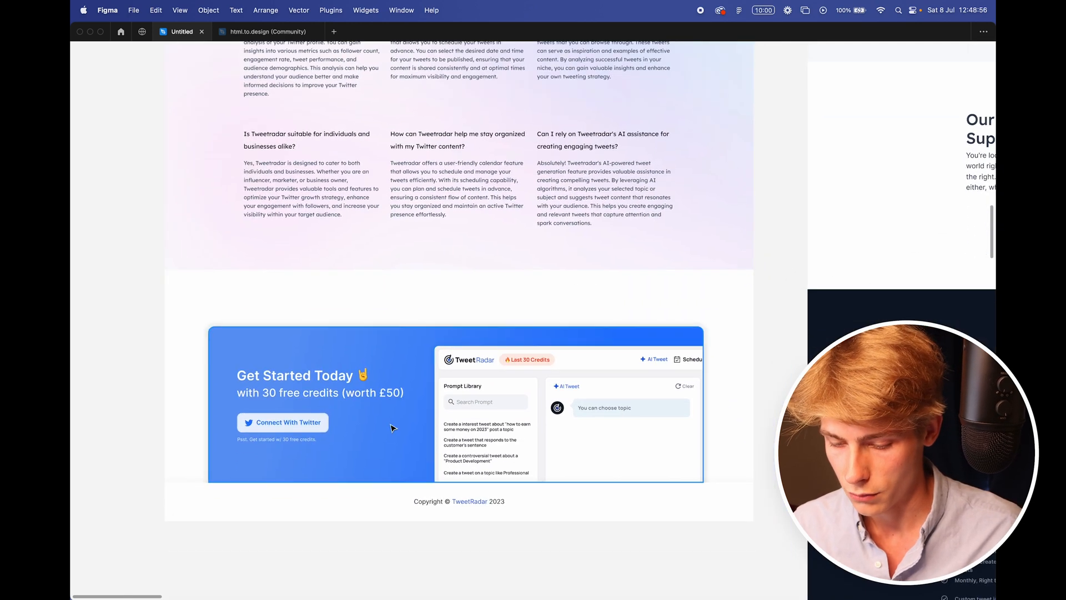
pyautogui.scroll(-3)
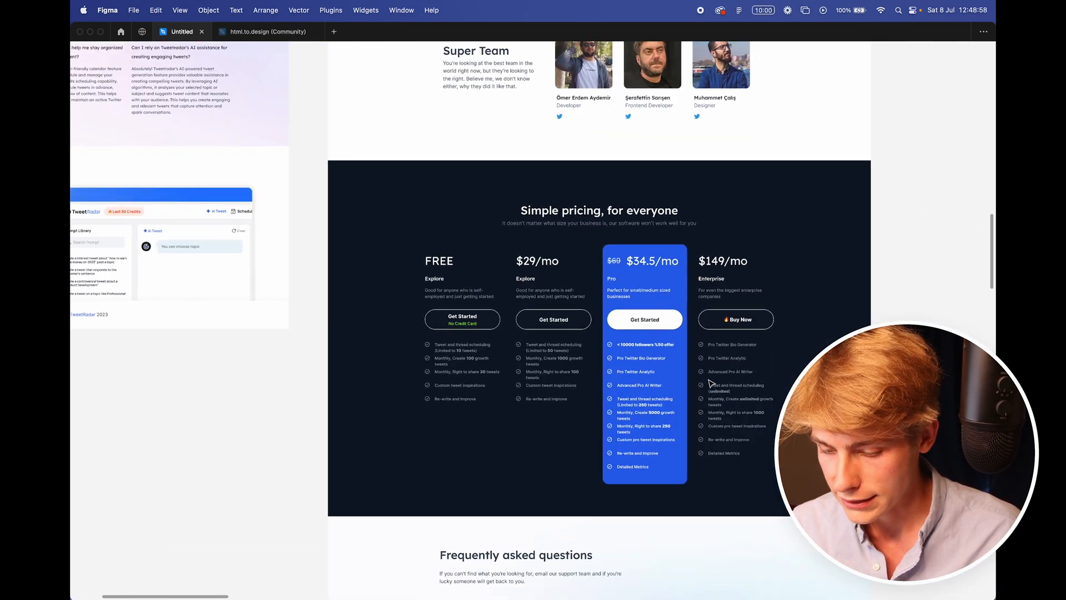
pyautogui.scroll(-3)
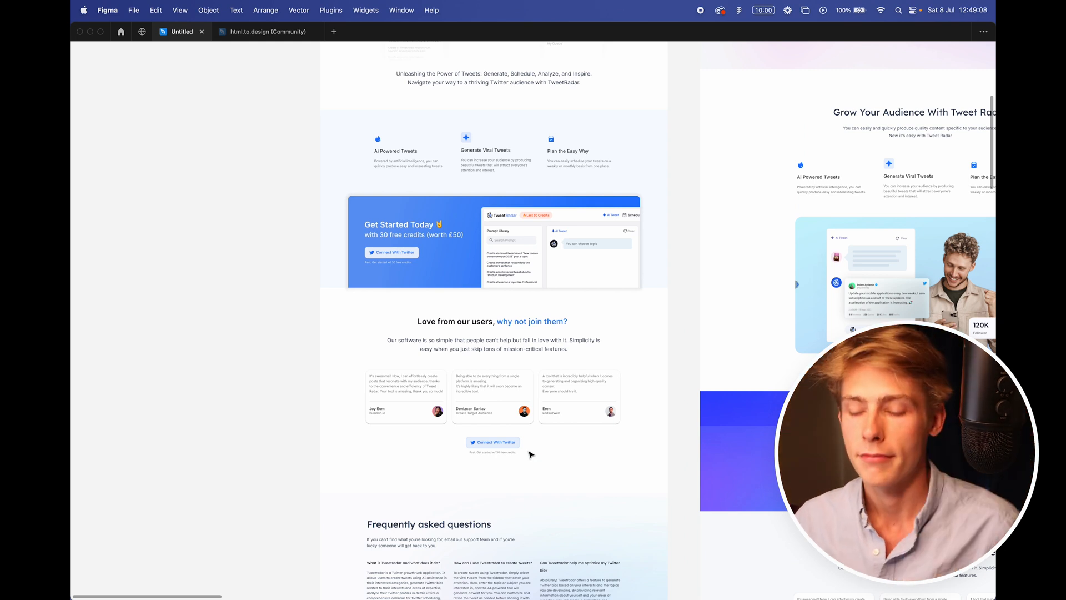
pyautogui.click(492, 321)
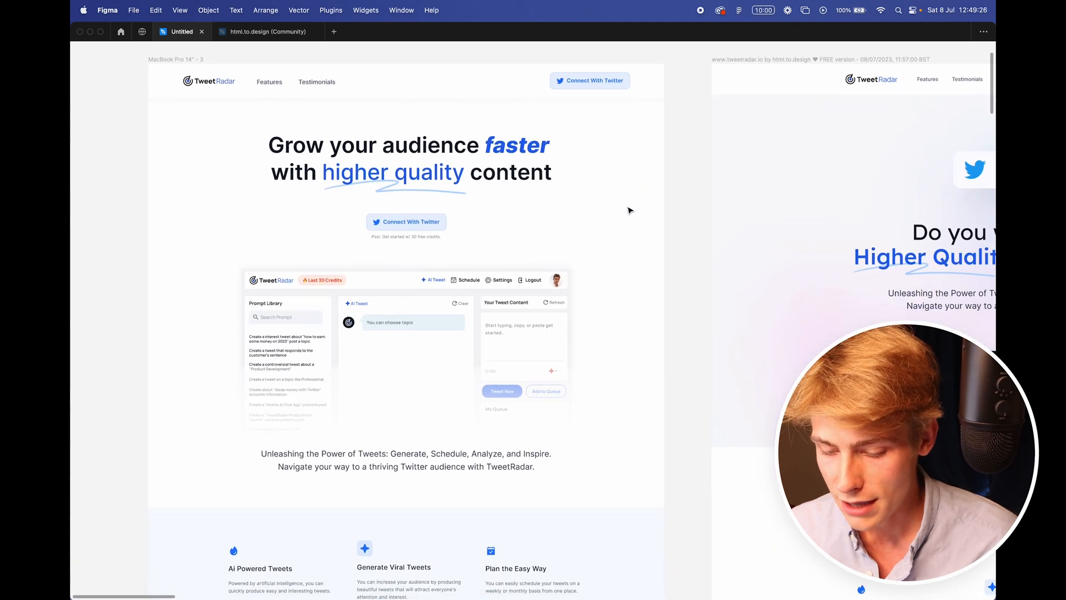
# Step: Scroll to the team section so the three portrait images can be set to fixed width
pyautogui.scroll(-3)
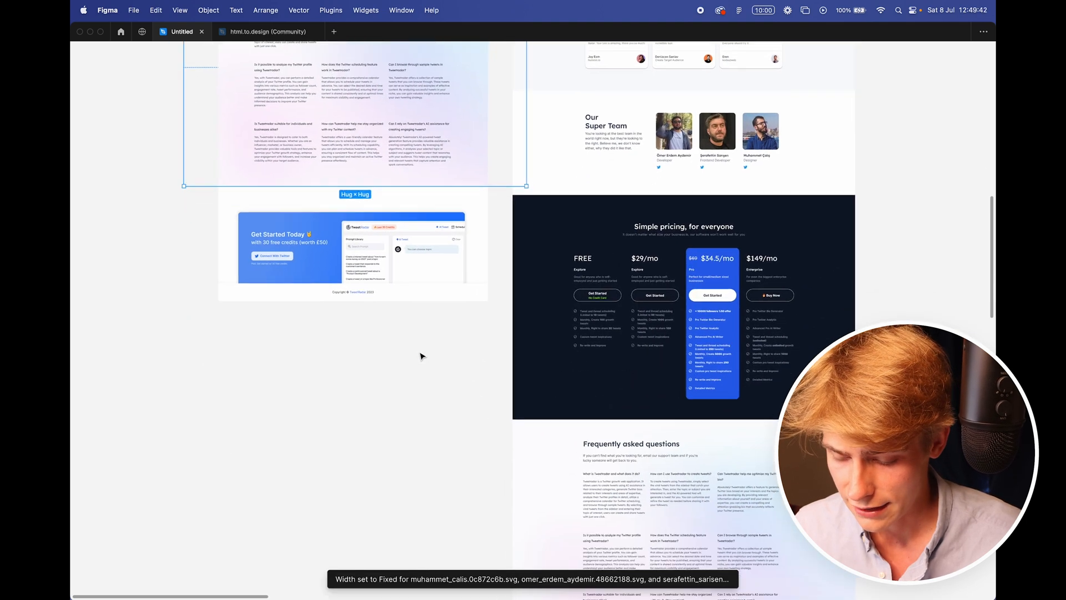
pyautogui.scroll(-3)
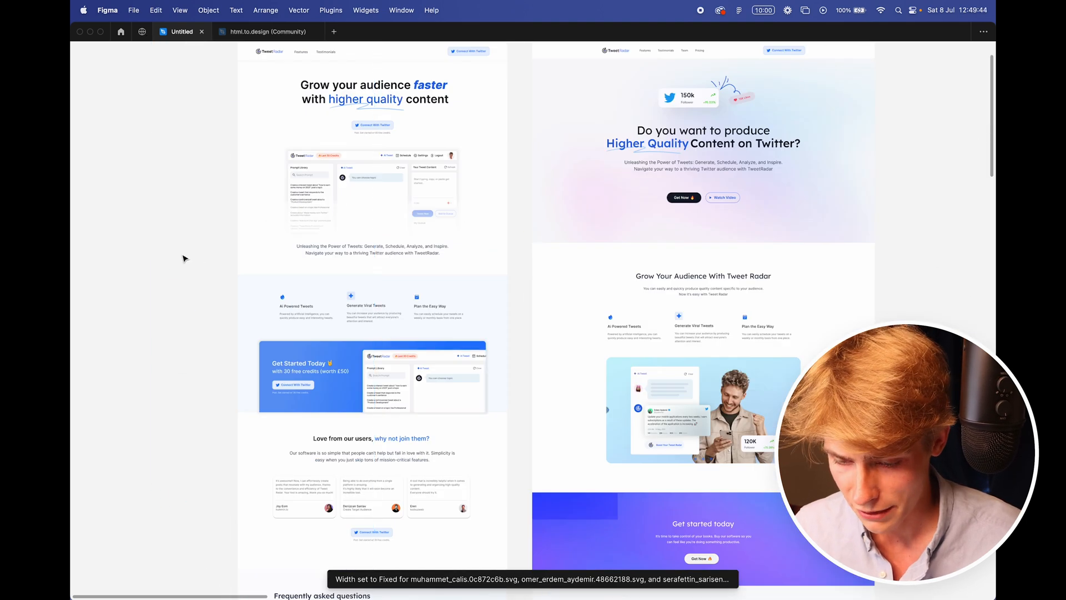